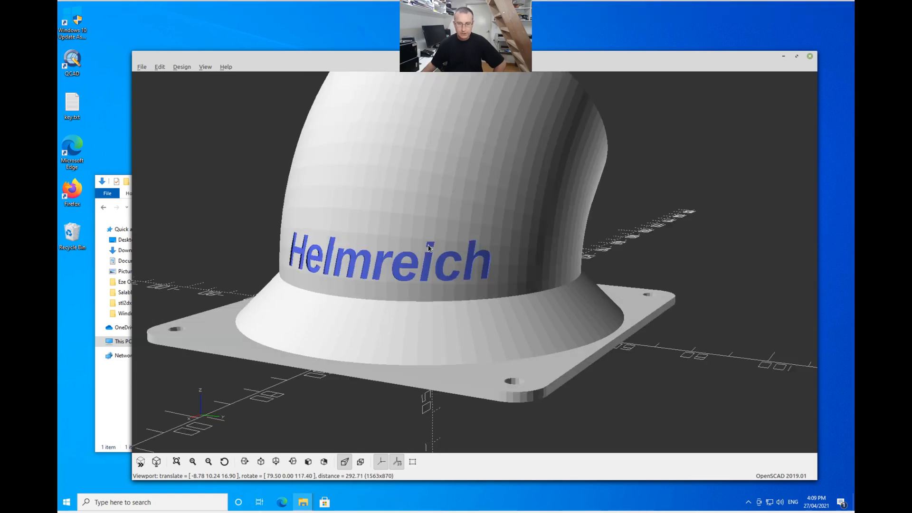
- Orbit the duct model to inspect its opening, underside and Helmreich lettering
{"action": "left_click_drag", "start_coordinate": [428, 249], "coordinate": [485, 257]}
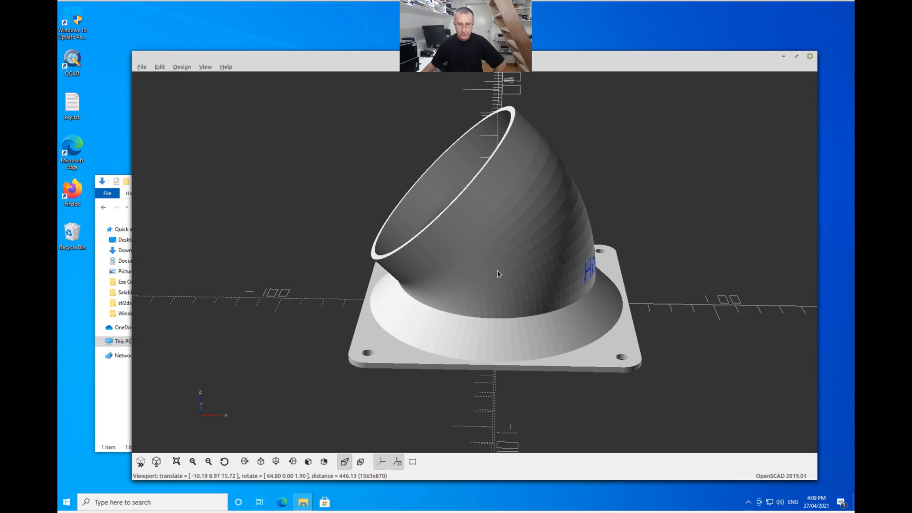
{"action": "left_click_drag", "start_coordinate": [497, 274], "coordinate": [510, 256]}
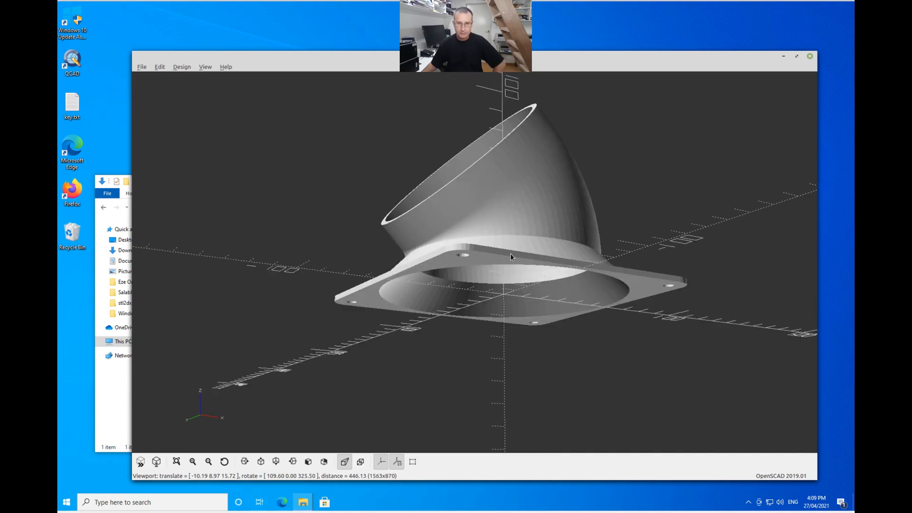
{"action": "left_click_drag", "start_coordinate": [512, 257], "coordinate": [466, 276]}
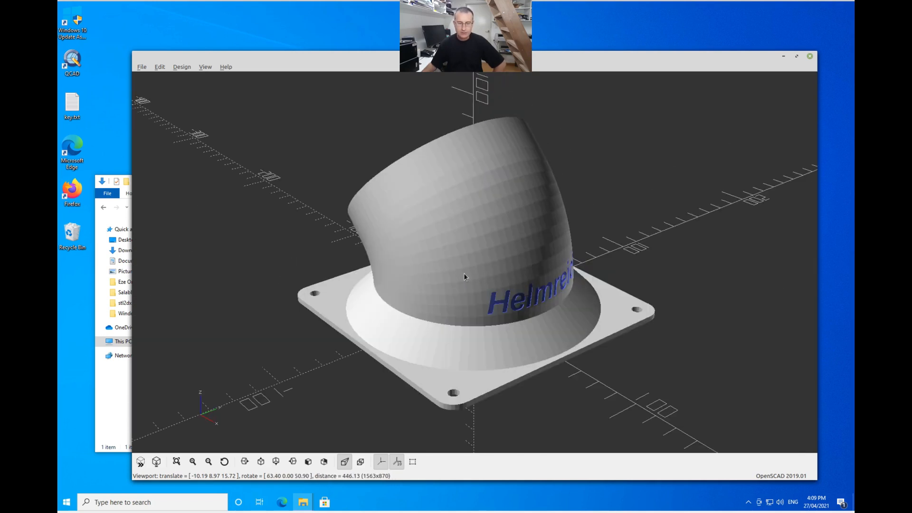
{"action": "left_click_drag", "start_coordinate": [465, 277], "coordinate": [505, 271]}
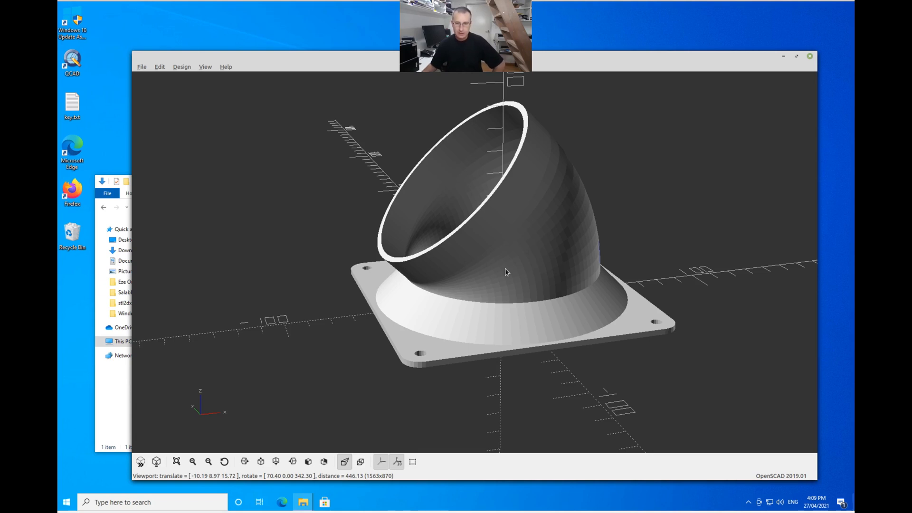
{"action": "left_click_drag", "start_coordinate": [506, 272], "coordinate": [487, 275]}
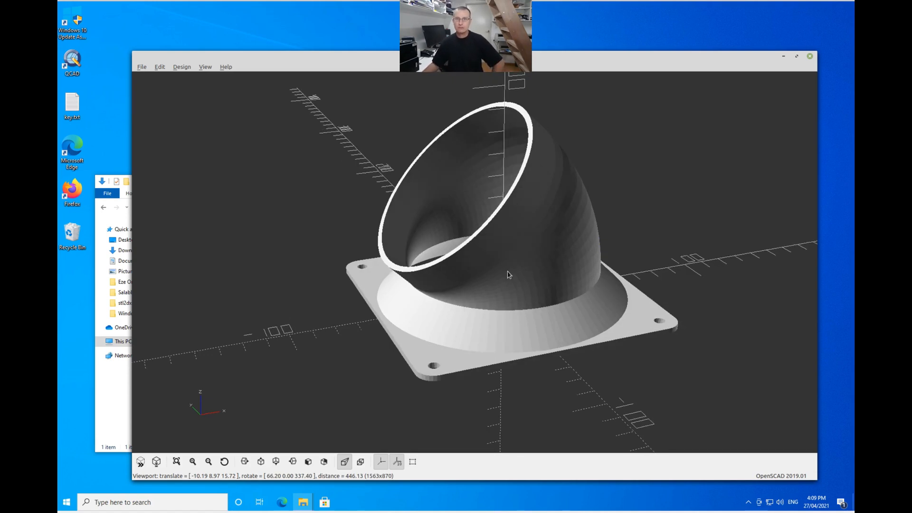
{"action": "left_click_drag", "start_coordinate": [506, 274], "coordinate": [488, 274]}
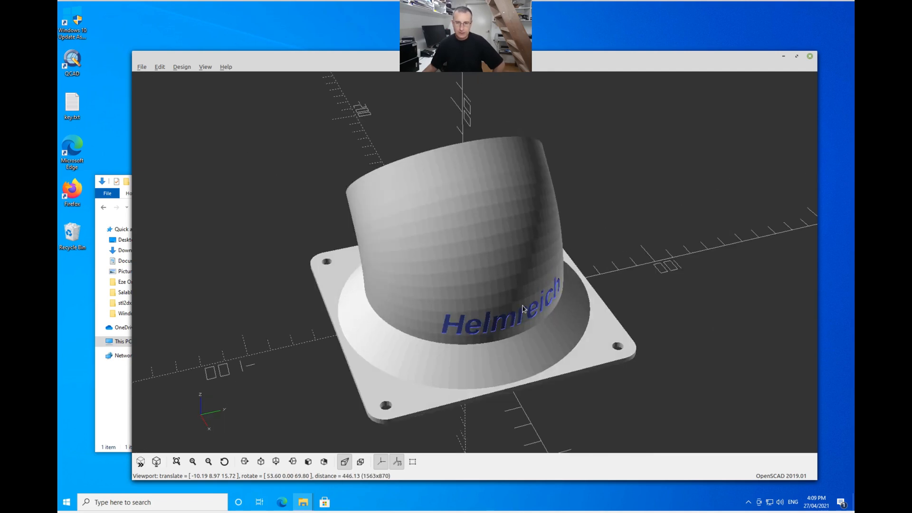
{"action": "left_click_drag", "start_coordinate": [523, 308], "coordinate": [564, 307]}
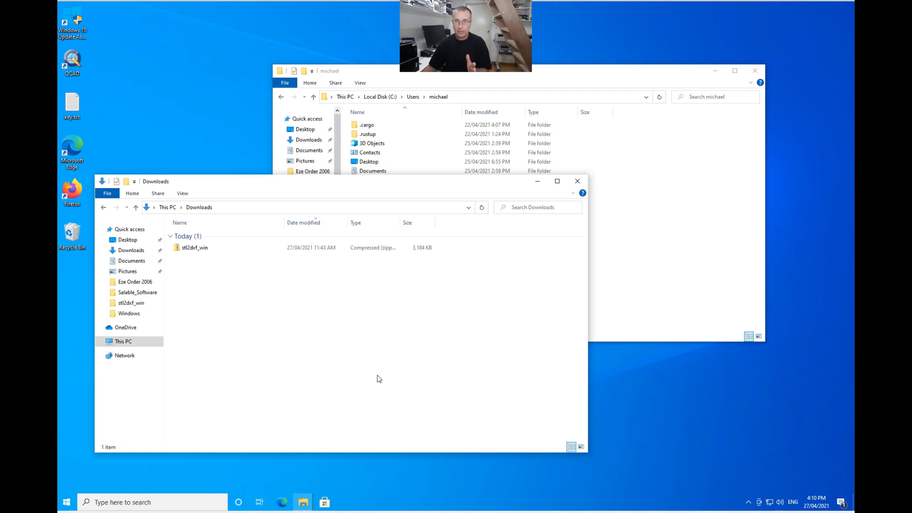
{"action": "mouse_move", "coordinate": [226, 277]}
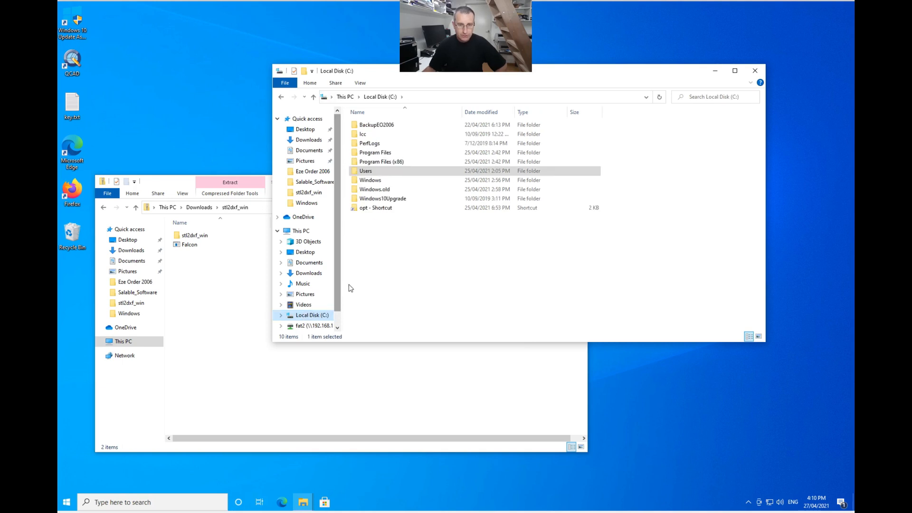
- In C:\Users\<user>, create a new folder named opt
{"action": "double_click", "coordinate": [366, 171]}
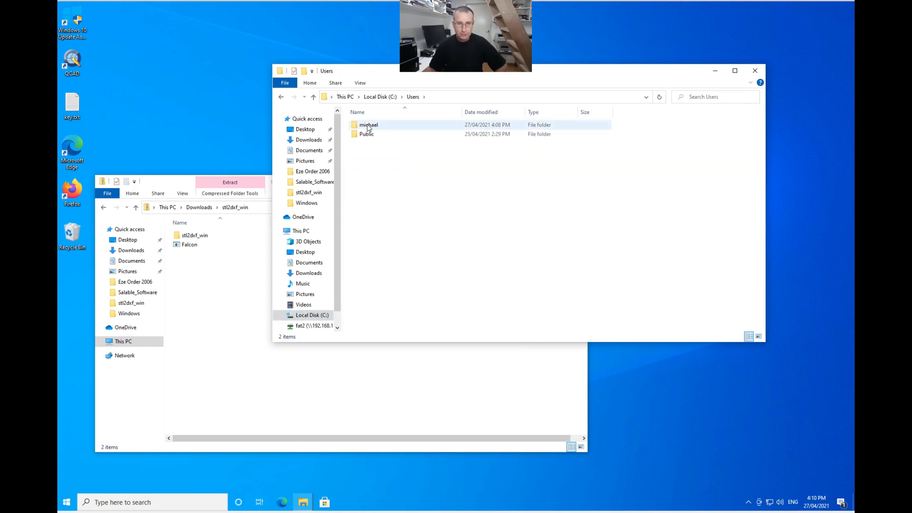
{"action": "double_click", "coordinate": [368, 124]}
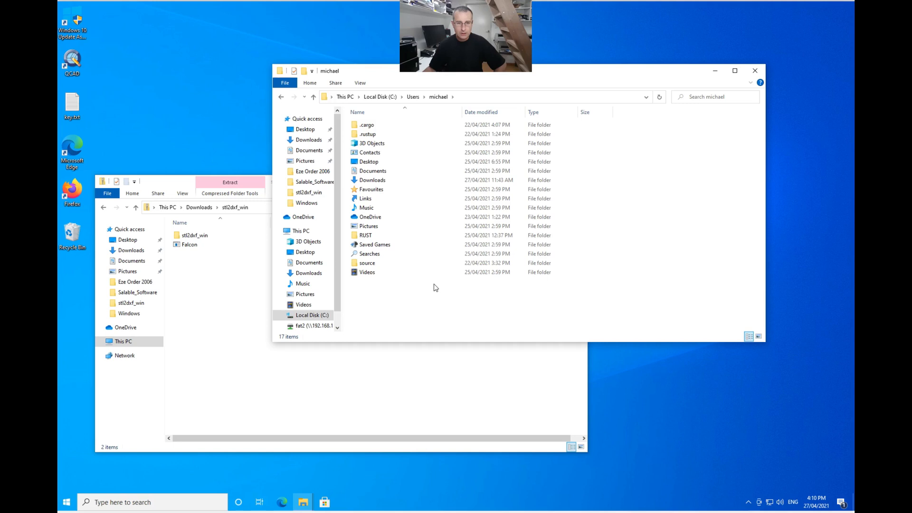
{"action": "mouse_move", "coordinate": [425, 295]}
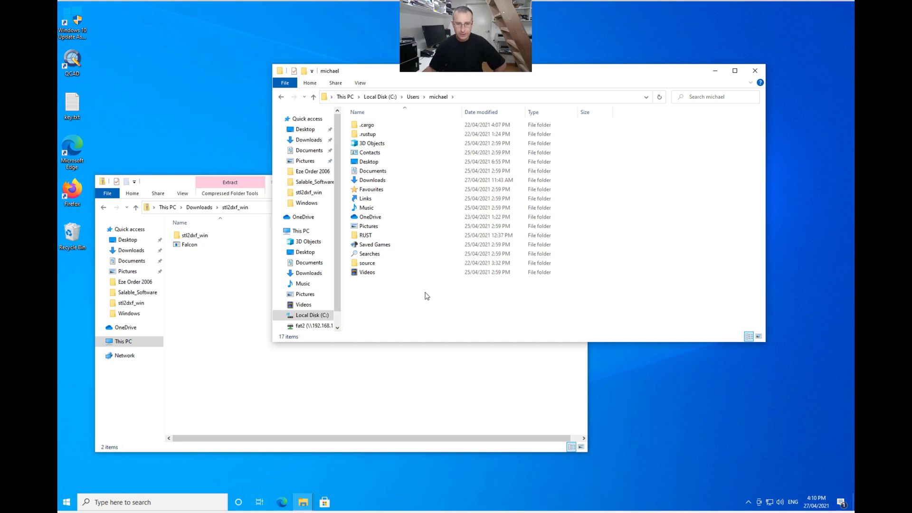
{"action": "right_click", "coordinate": [425, 295]}
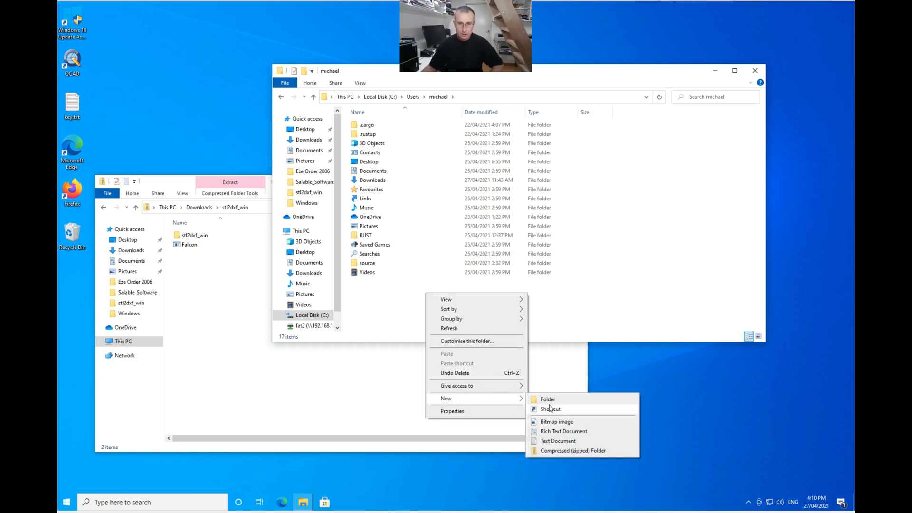
{"action": "left_click", "coordinate": [547, 399]}
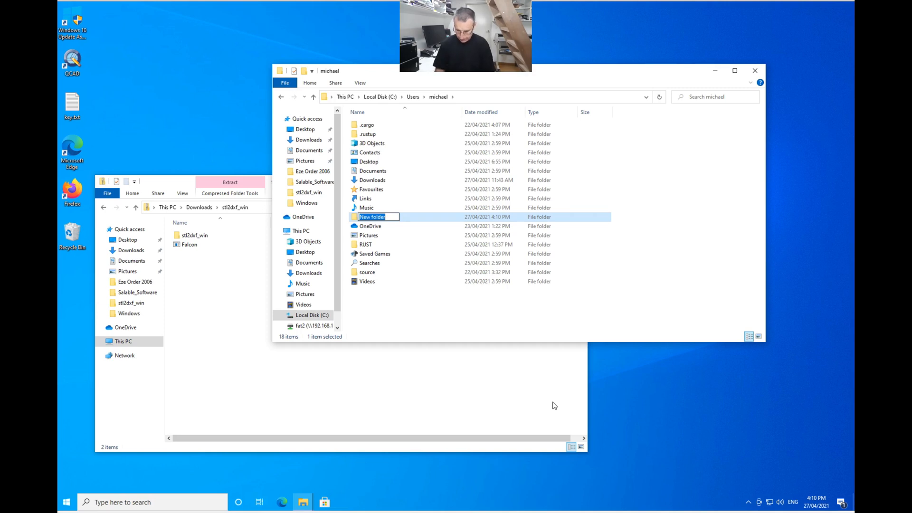
{"action": "type", "text": "opt"}
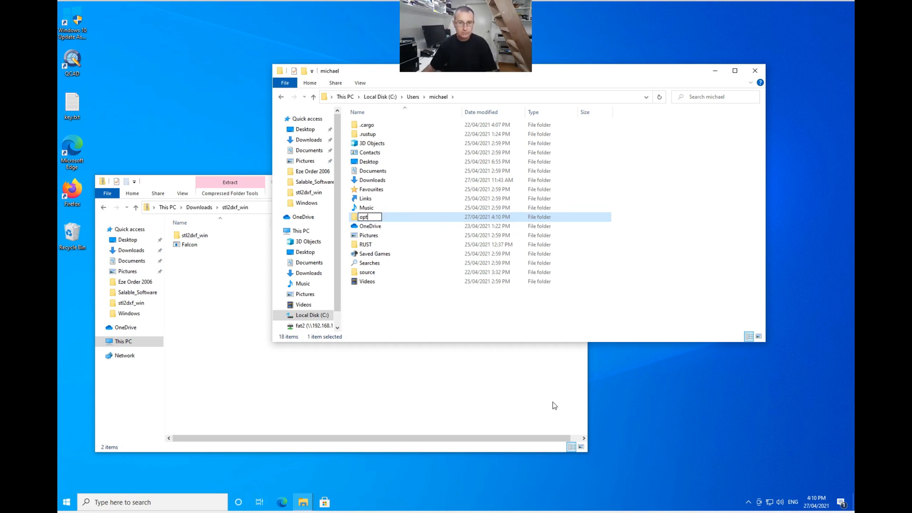
{"action": "key", "text": "Enter"}
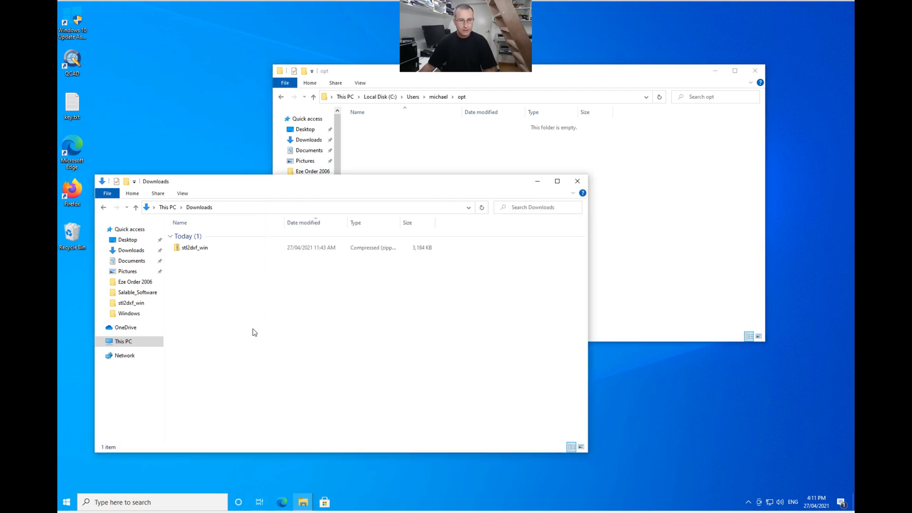
- Extract the stl2dxf_win folder from the Downloads zip into opt and open it
{"action": "left_click", "coordinate": [194, 247]}
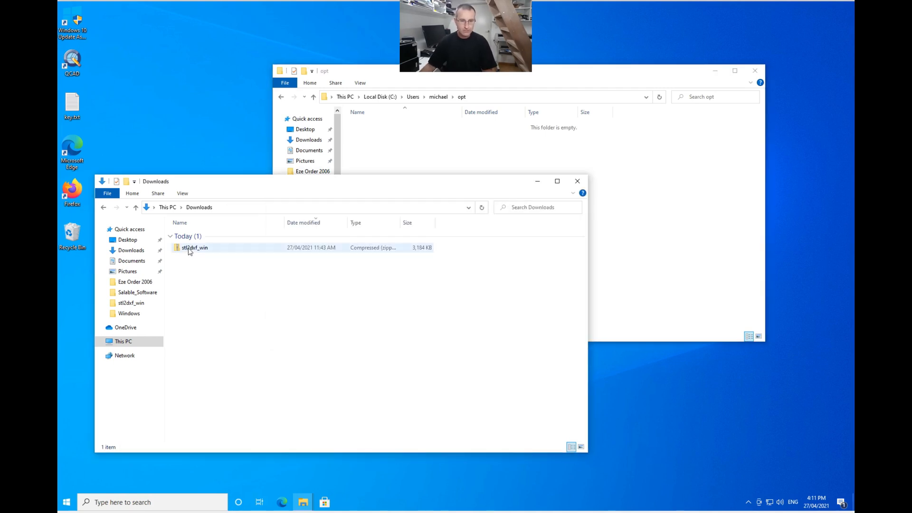
{"action": "double_click", "coordinate": [195, 247]}
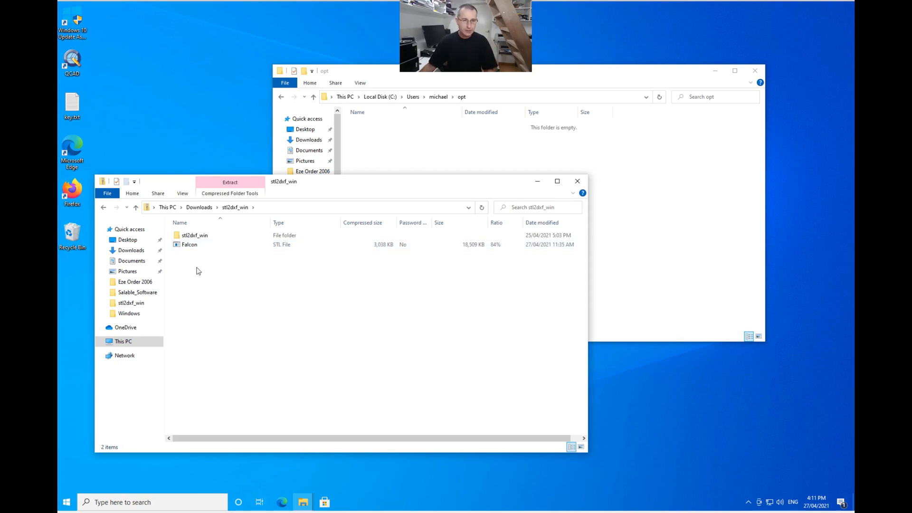
{"action": "left_click", "coordinate": [194, 235]}
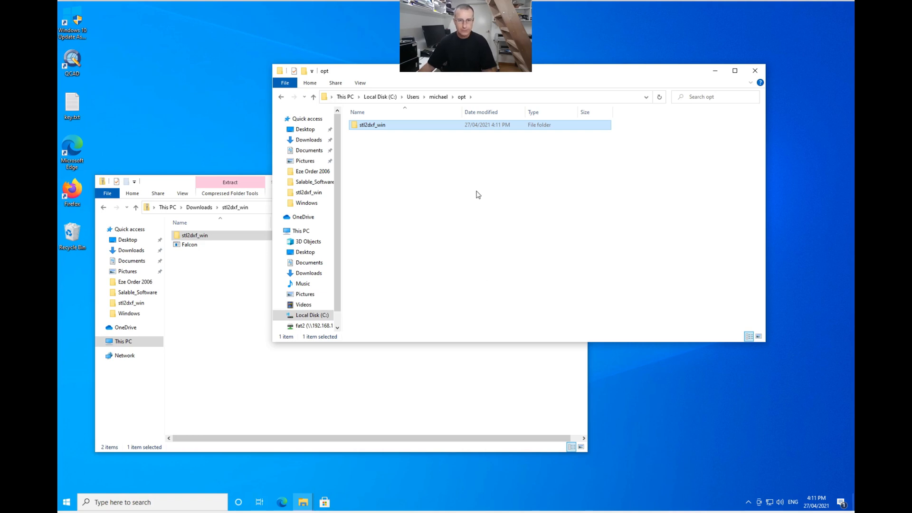
{"action": "mouse_move", "coordinate": [370, 129]}
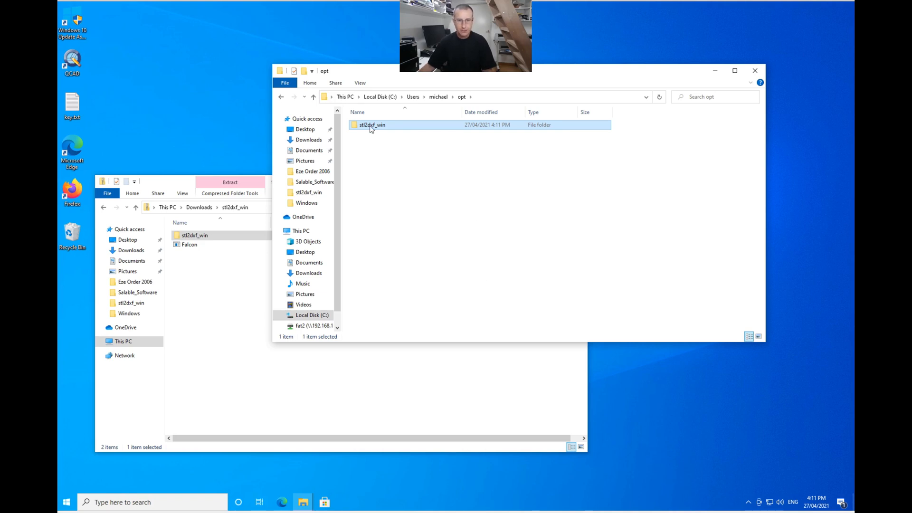
{"action": "double_click", "coordinate": [372, 125]}
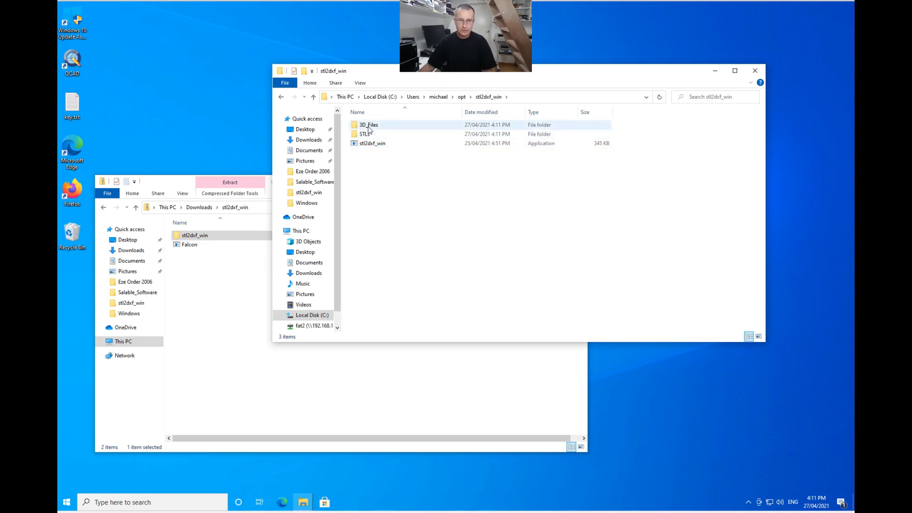
- Browse the SCAD files in 3D_Files, then go up and open the STLs folder
{"action": "double_click", "coordinate": [368, 124]}
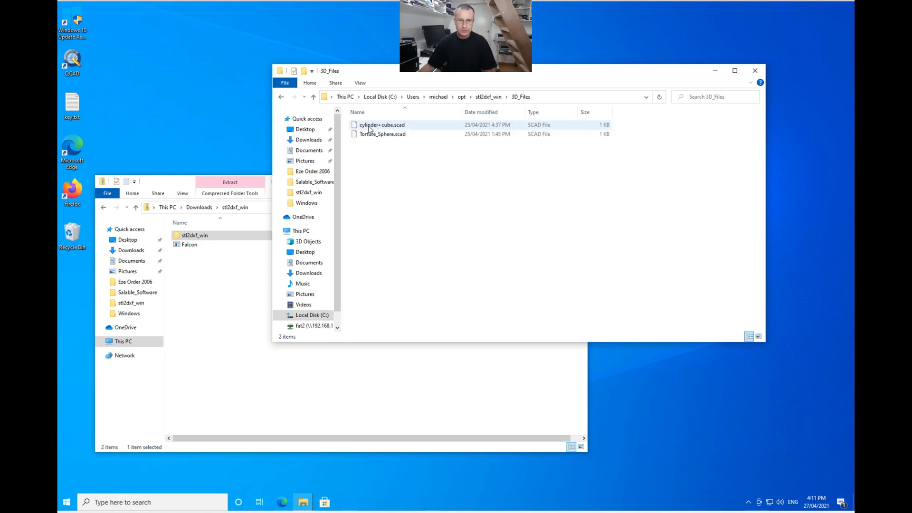
{"action": "left_click", "coordinate": [383, 134]}
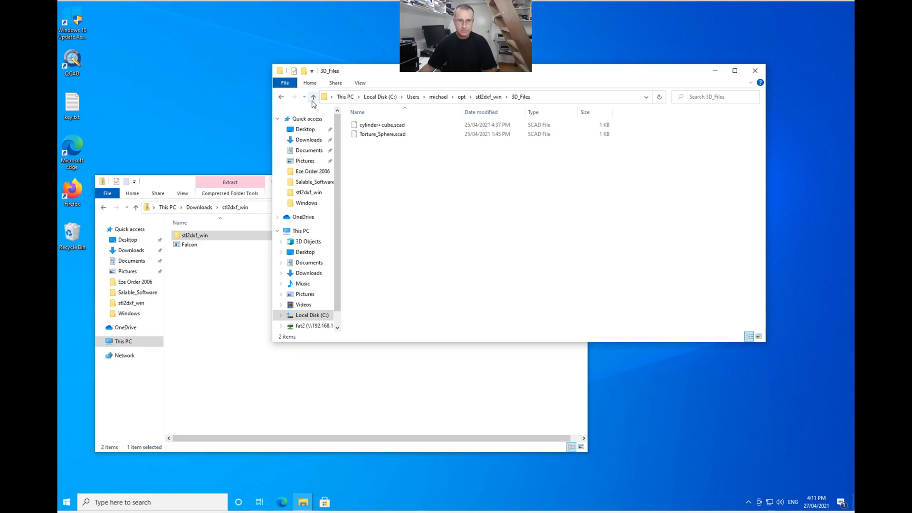
{"action": "left_click", "coordinate": [313, 96]}
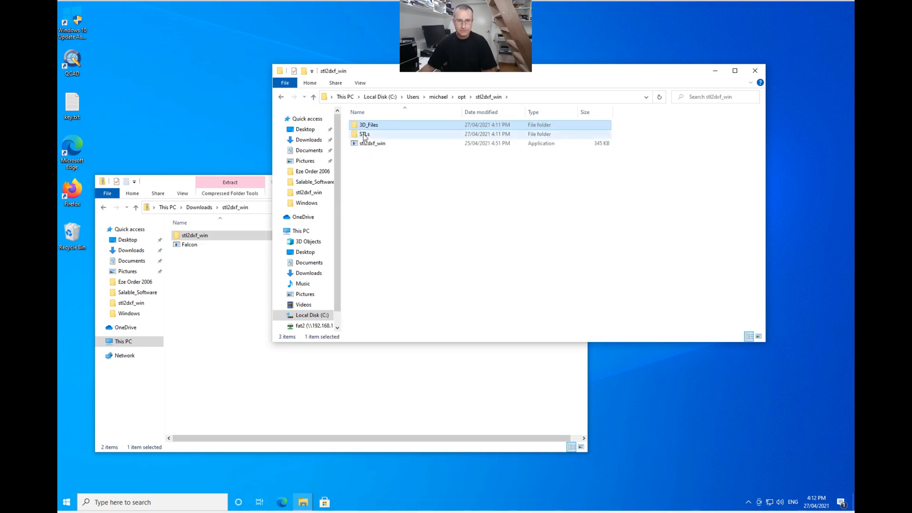
{"action": "double_click", "coordinate": [364, 134]}
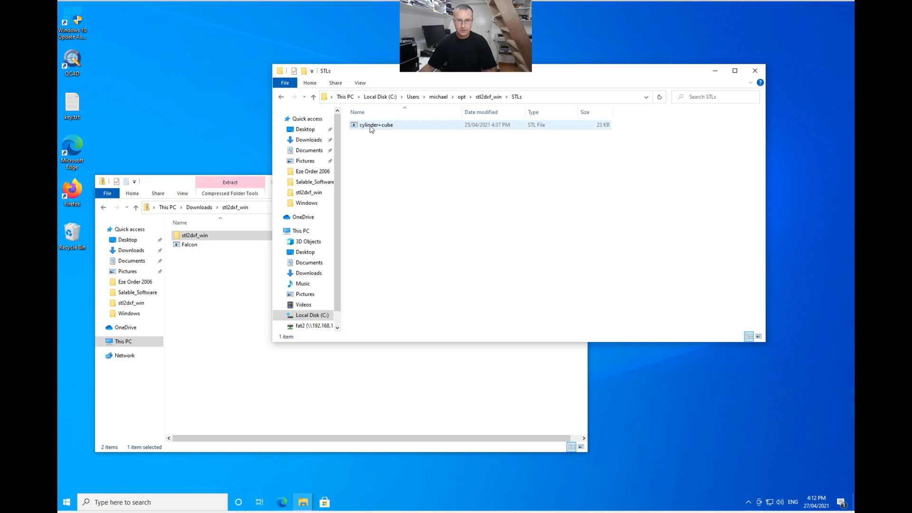
{"action": "mouse_move", "coordinate": [376, 124]}
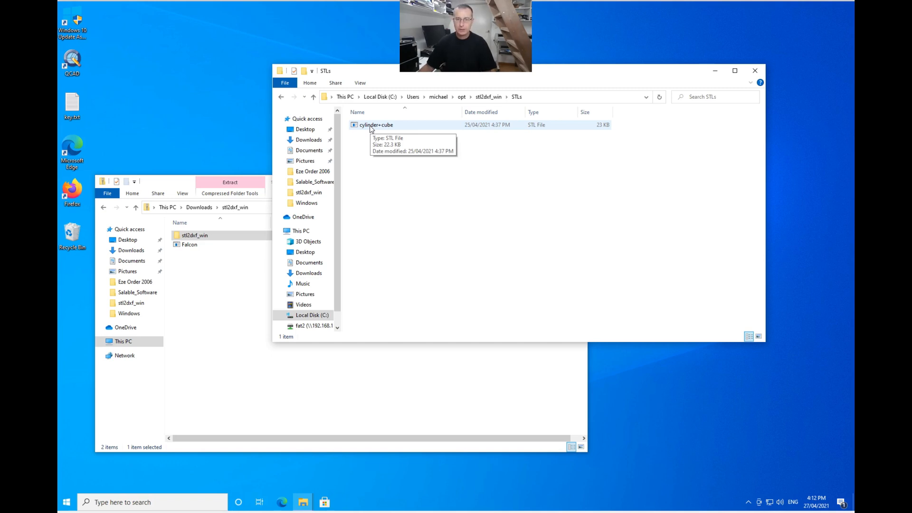
- Open cylinder+cube.stl with the stl2dxf_win converter from the network share, always for .stl files
{"action": "right_click", "coordinate": [375, 124]}
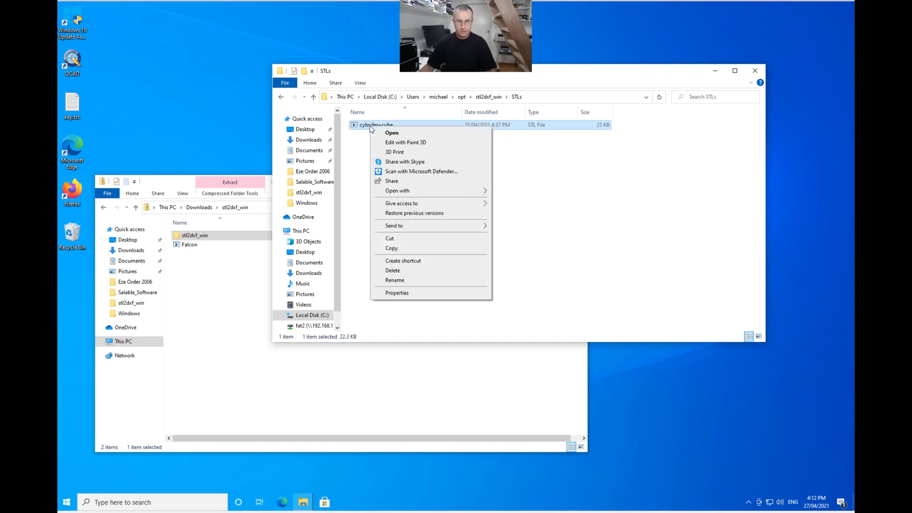
{"action": "mouse_move", "coordinate": [417, 191]}
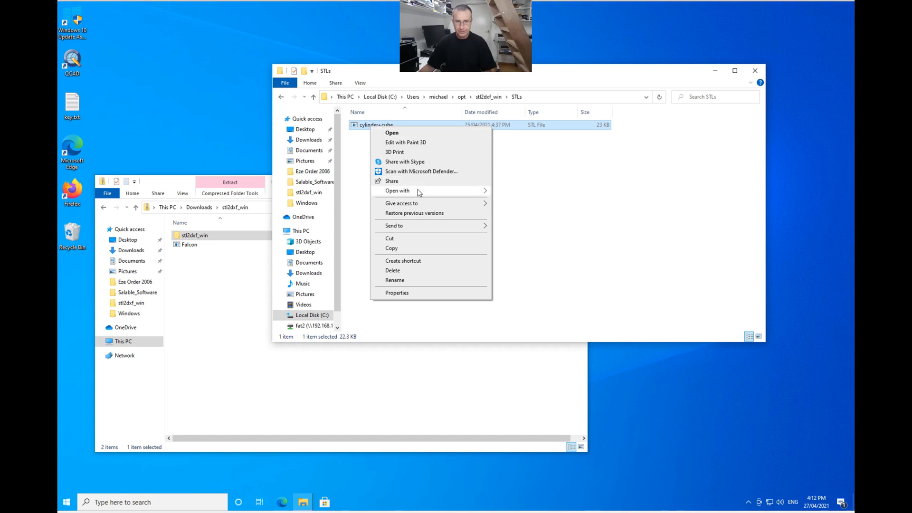
{"action": "left_click", "coordinate": [524, 248]}
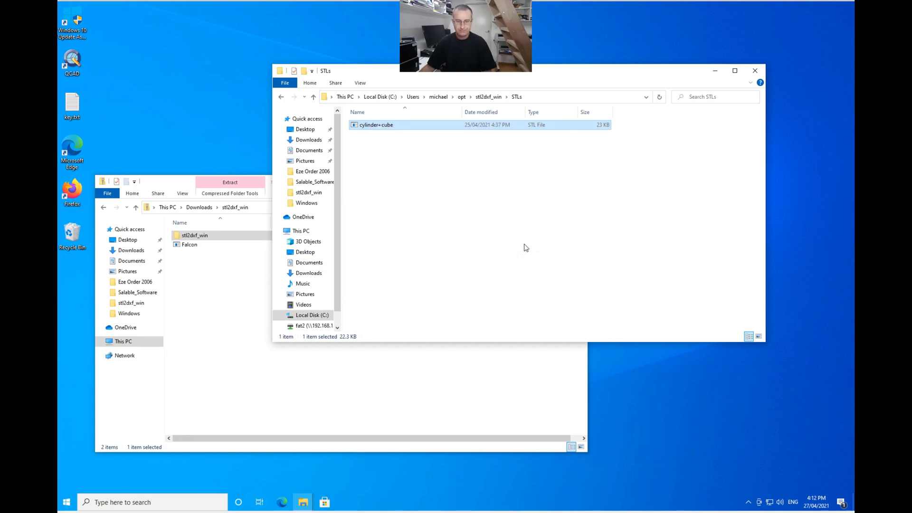
{"action": "double_click", "coordinate": [376, 124]}
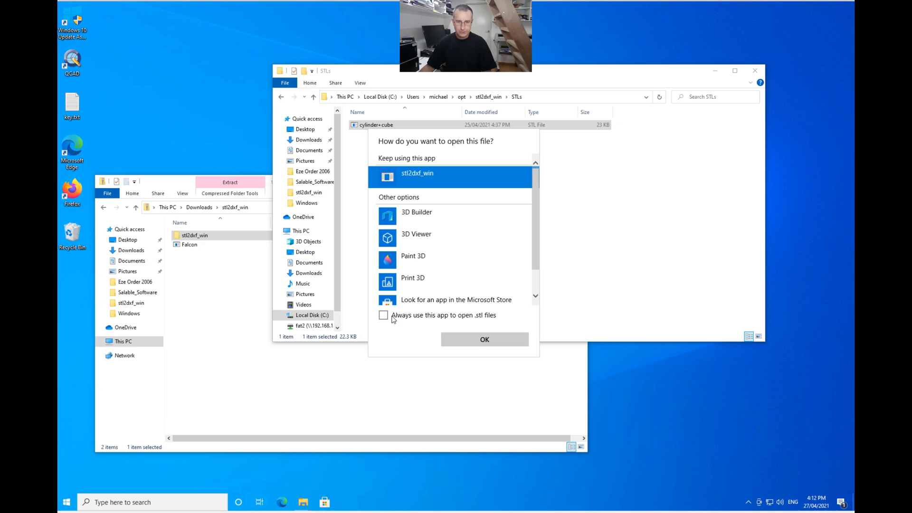
{"action": "left_click", "coordinate": [383, 314]}
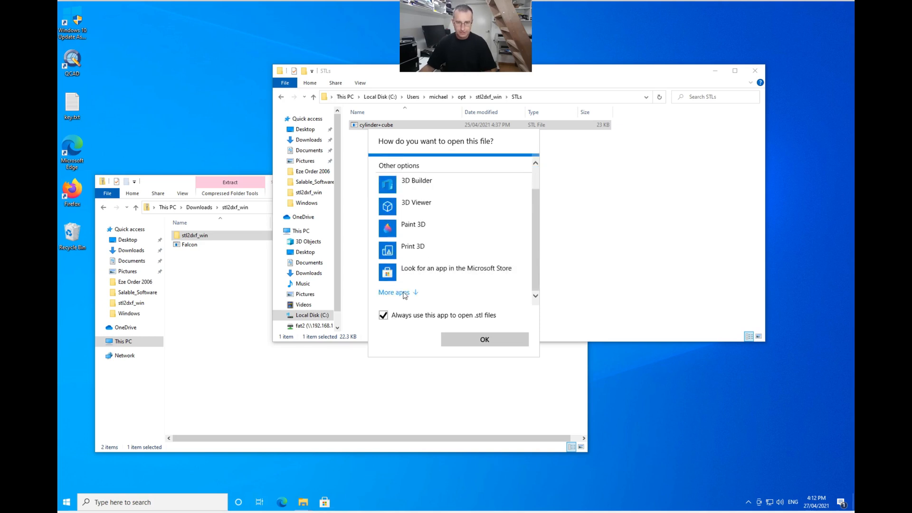
{"action": "left_click", "coordinate": [393, 292]}
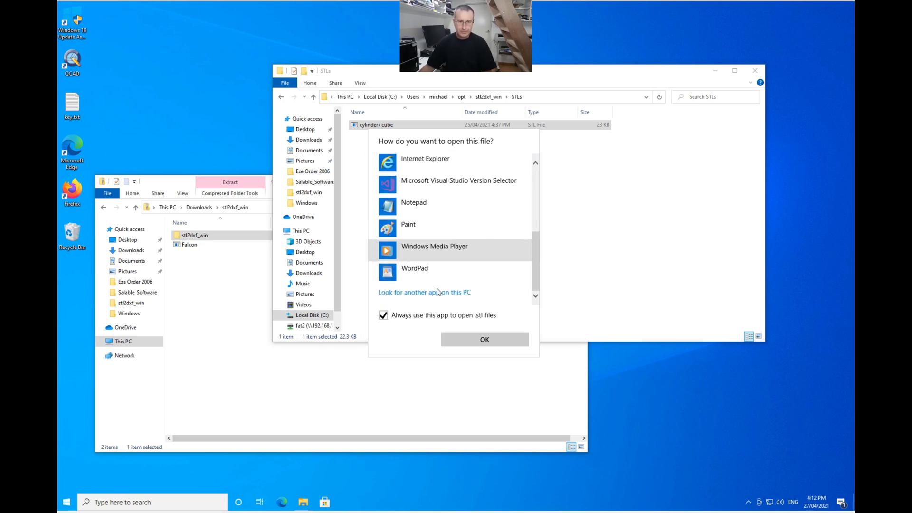
{"action": "left_click", "coordinate": [425, 292]}
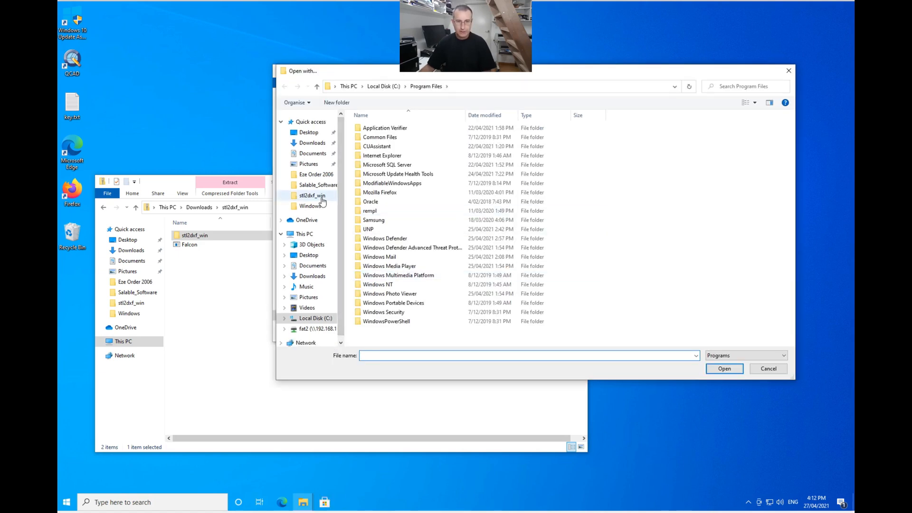
{"action": "left_click", "coordinate": [313, 195]}
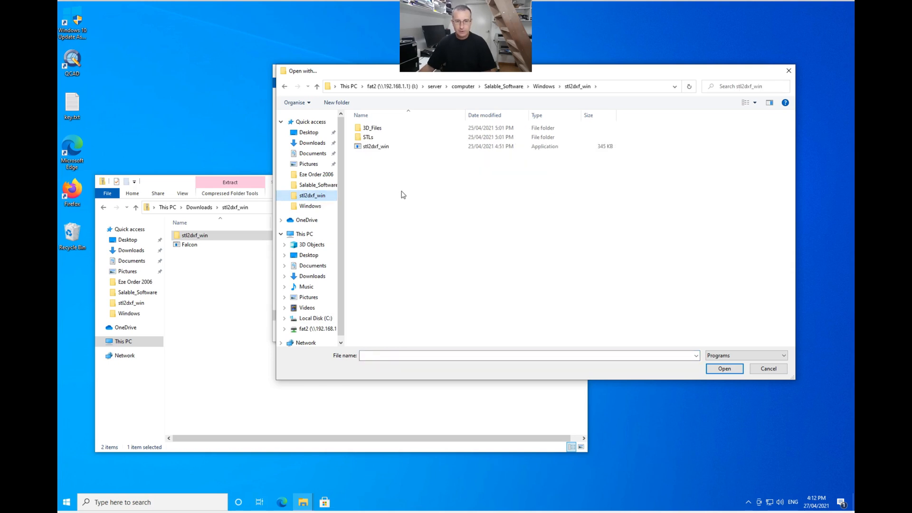
{"action": "left_click", "coordinate": [375, 145]}
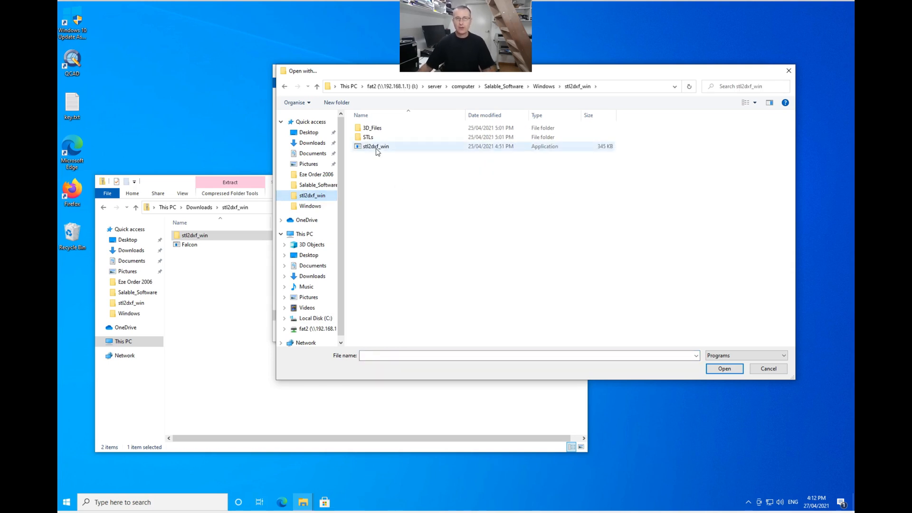
{"action": "mouse_move", "coordinate": [375, 146]}
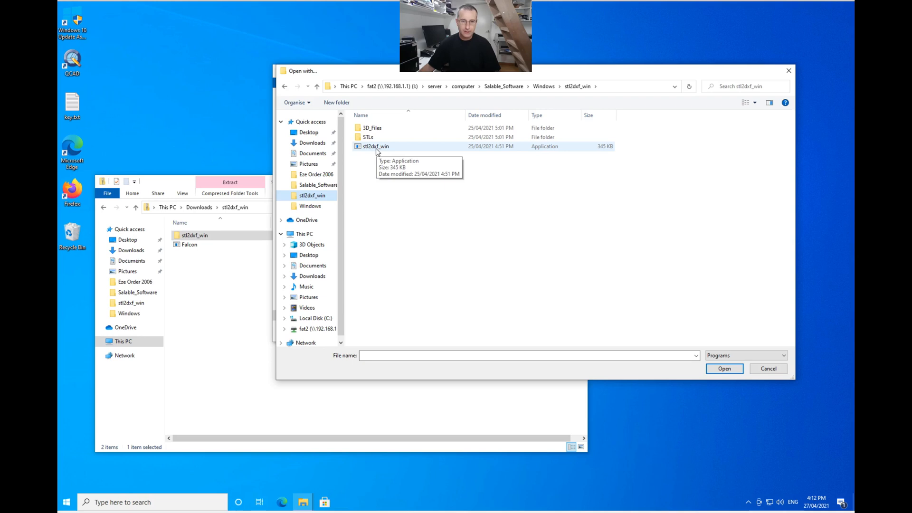
{"action": "left_click", "coordinate": [723, 368]}
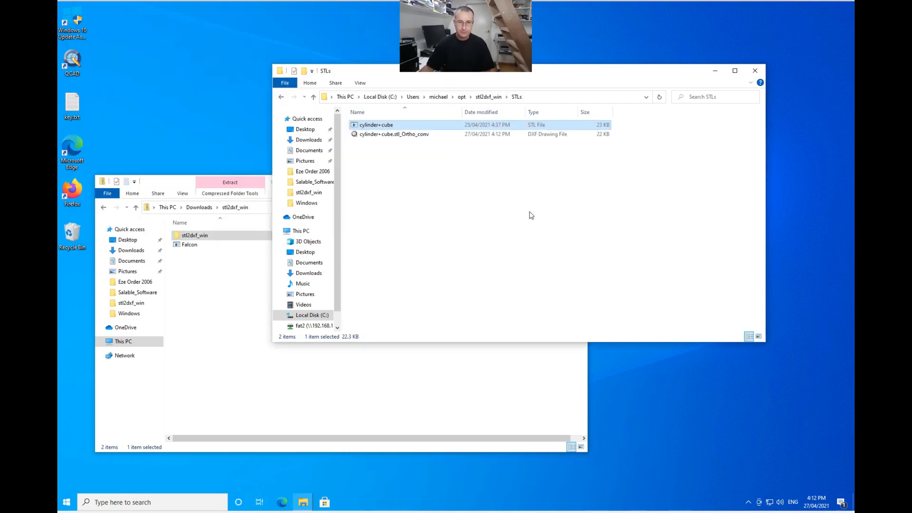
- Inspect the generated cylinder+cube.stl_Ortho_conv DXF file, 21.4 KB, in the STLs folder
{"action": "right_click", "coordinate": [394, 134]}
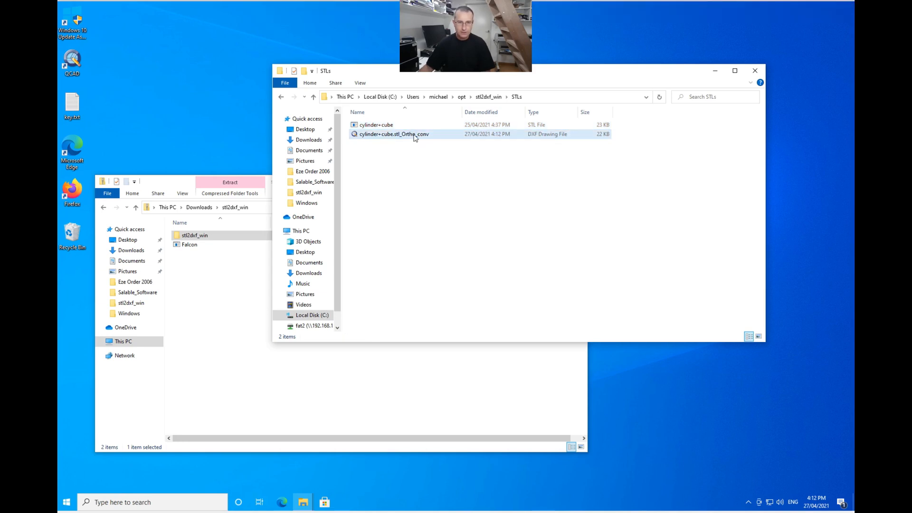
{"action": "mouse_move", "coordinate": [376, 125]}
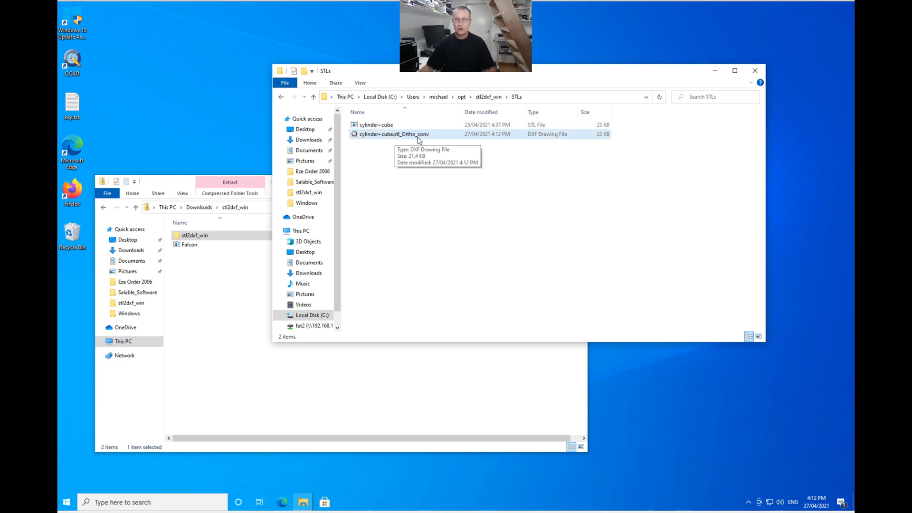
{"action": "mouse_move", "coordinate": [438, 143]}
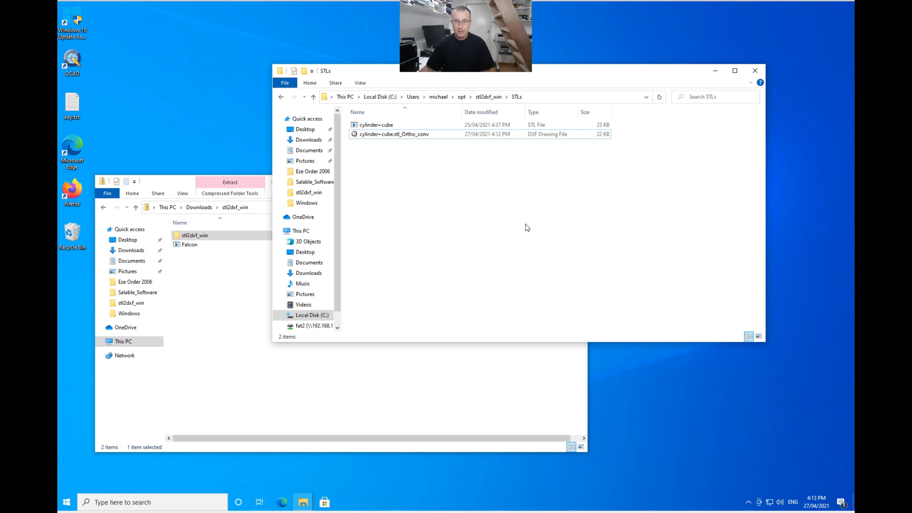
{"action": "left_click", "coordinate": [394, 134]}
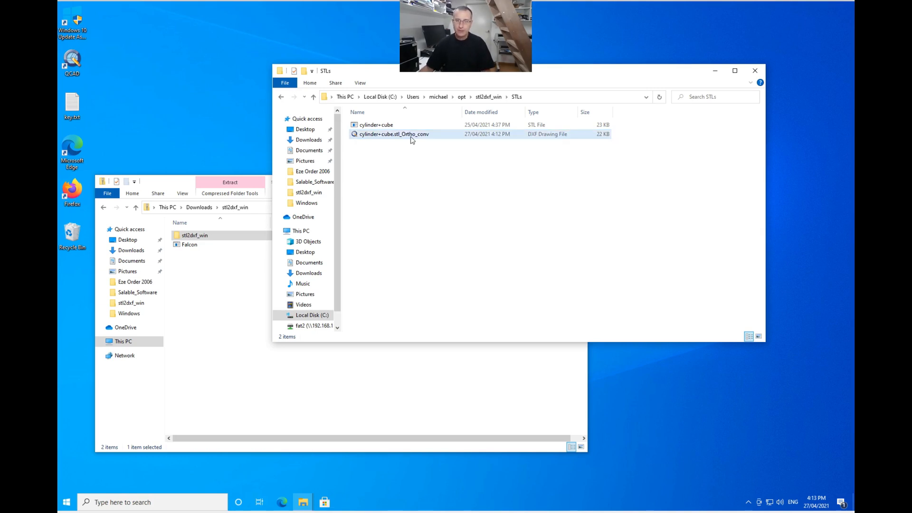
{"action": "mouse_move", "coordinate": [394, 134]}
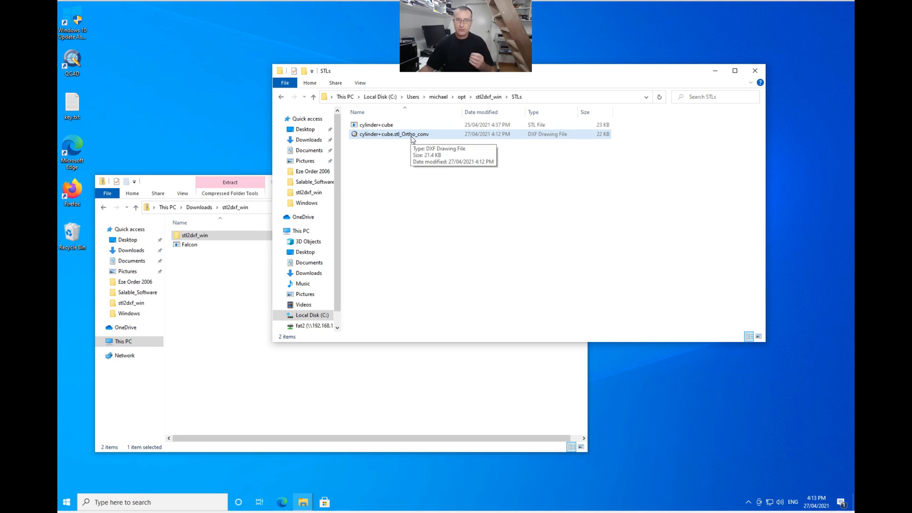
{"action": "left_click", "coordinate": [376, 124]}
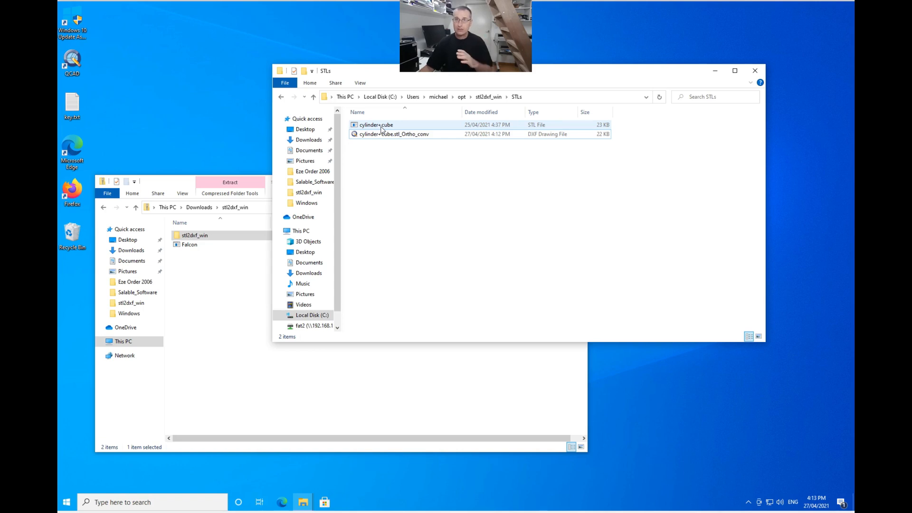
{"action": "mouse_move", "coordinate": [394, 133]}
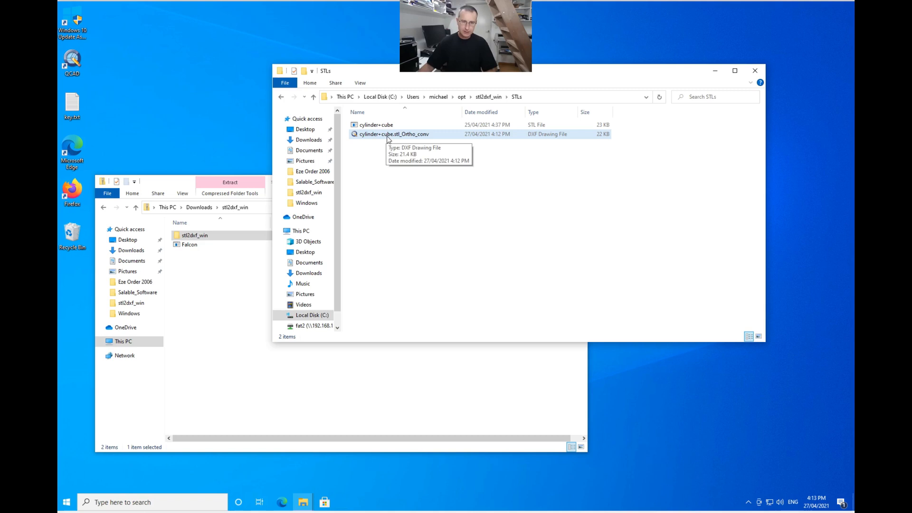
- Open cylinder+cube.stl_Ortho_conv.dxf in QCAD to view its three orthographic views
{"action": "double_click", "coordinate": [393, 134]}
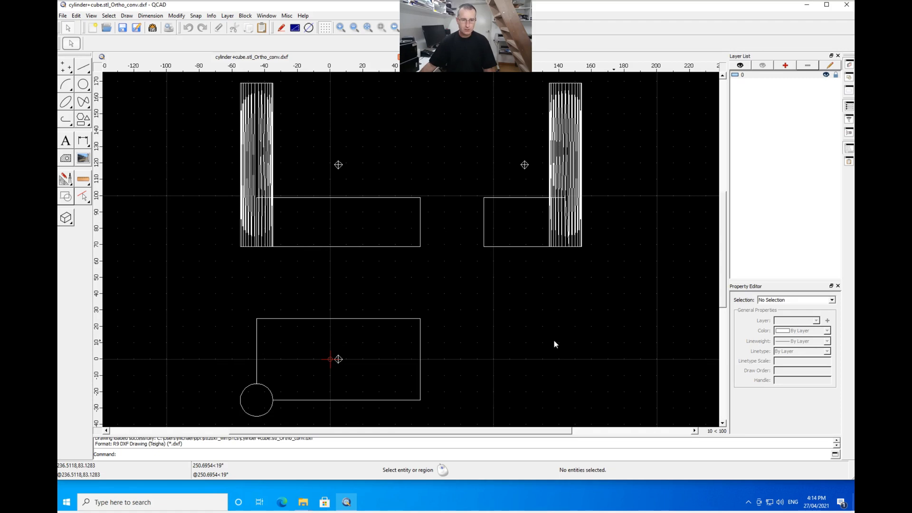
{"action": "mouse_move", "coordinate": [322, 233]}
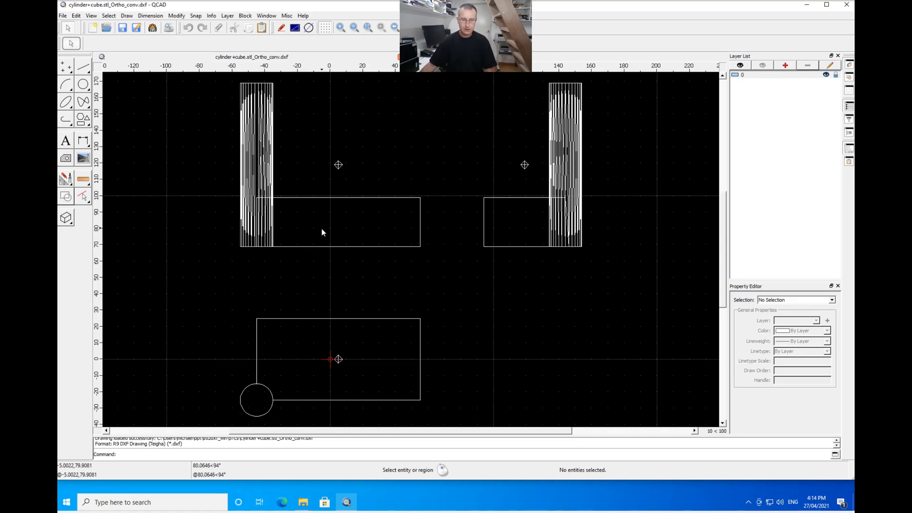
{"action": "mouse_move", "coordinate": [541, 289]}
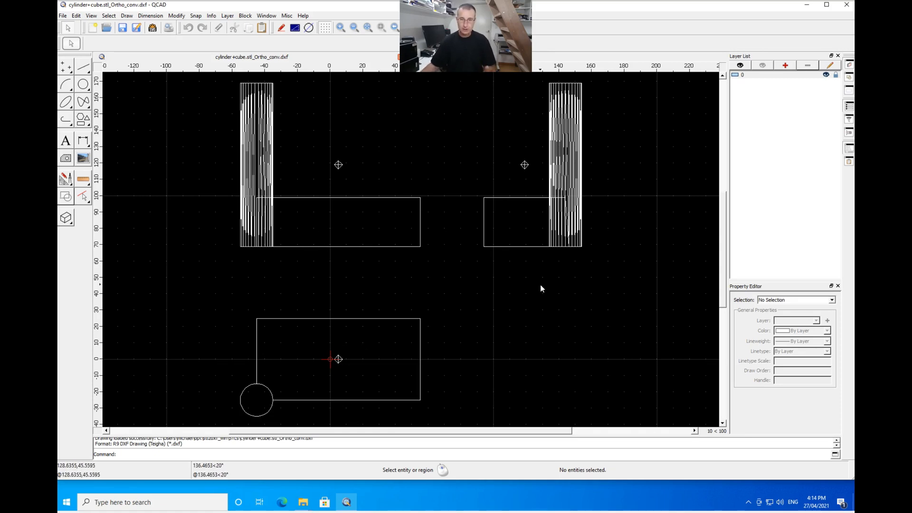
{"action": "mouse_move", "coordinate": [546, 305]}
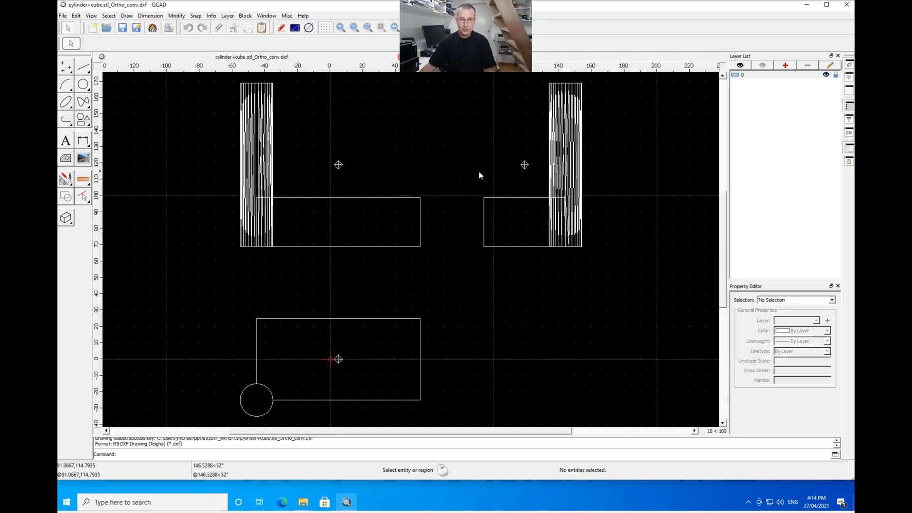
{"action": "mouse_move", "coordinate": [483, 278]}
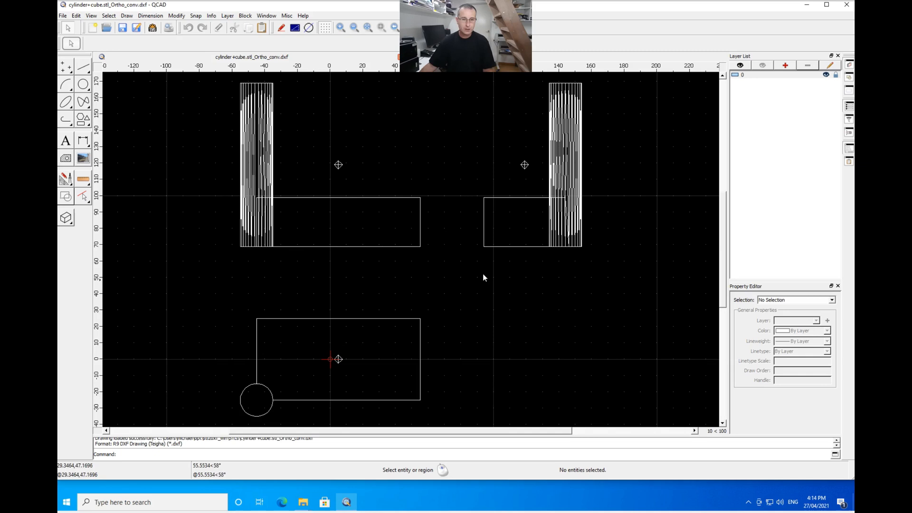
{"action": "mouse_move", "coordinate": [151, 231]}
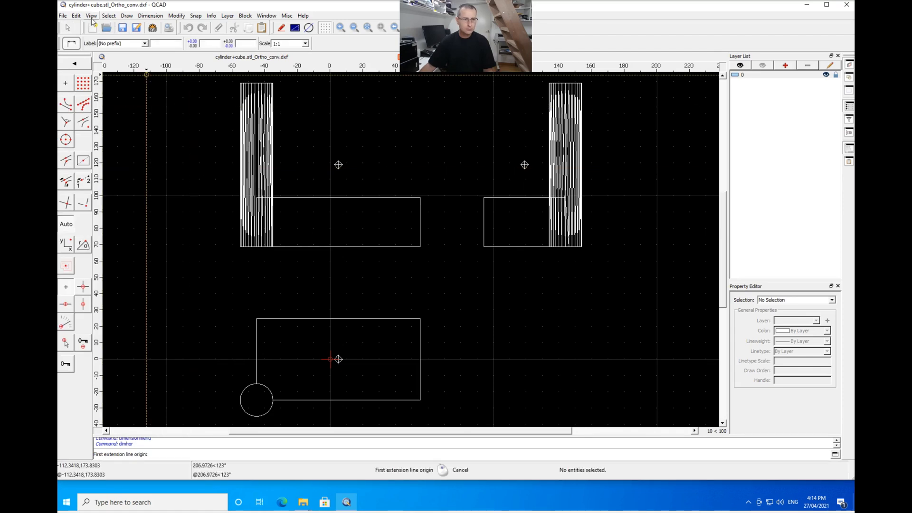
- Set dimension text height to 6 with Keep proportions ticked in Drawing Preferences
{"action": "left_click", "coordinate": [76, 16]}
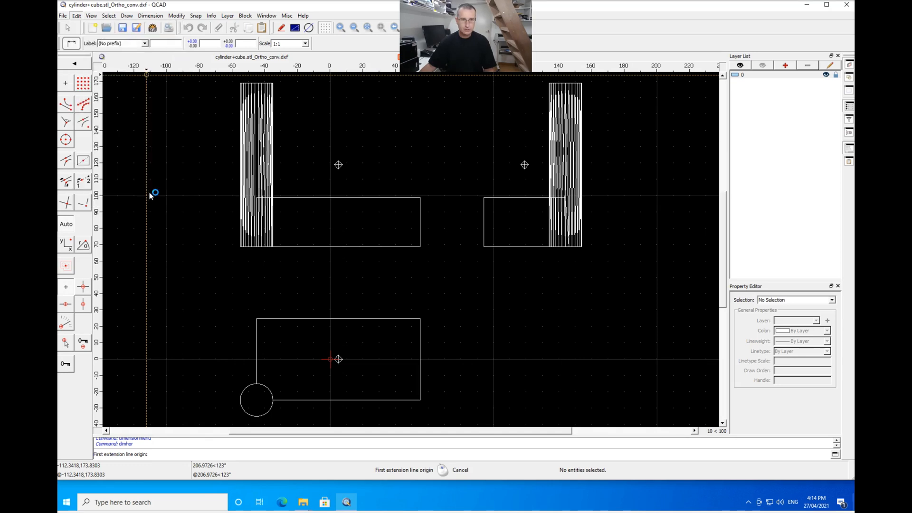
{"action": "left_click", "coordinate": [76, 16]}
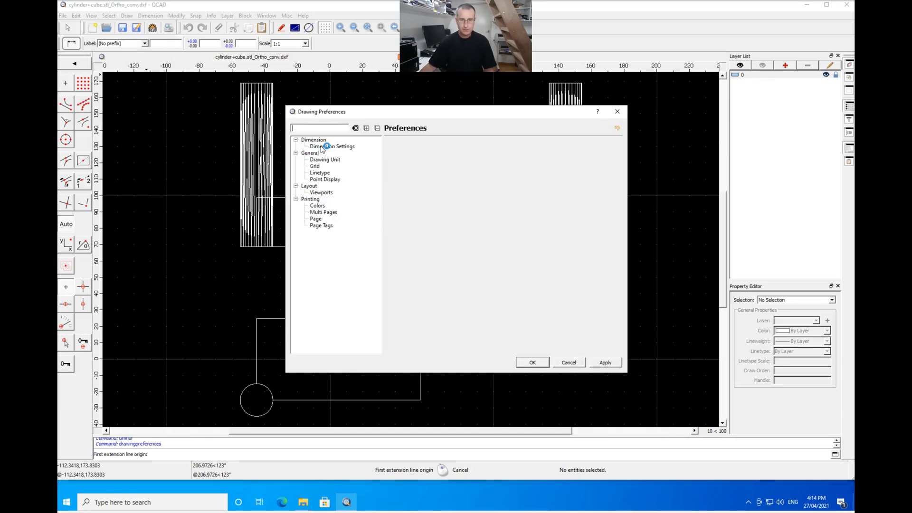
{"action": "left_click", "coordinate": [333, 146]}
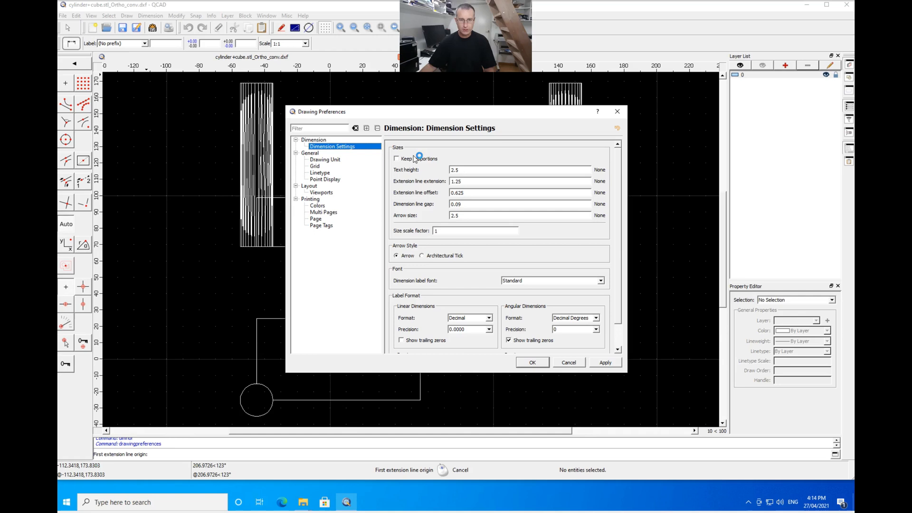
{"action": "left_click", "coordinate": [397, 158]}
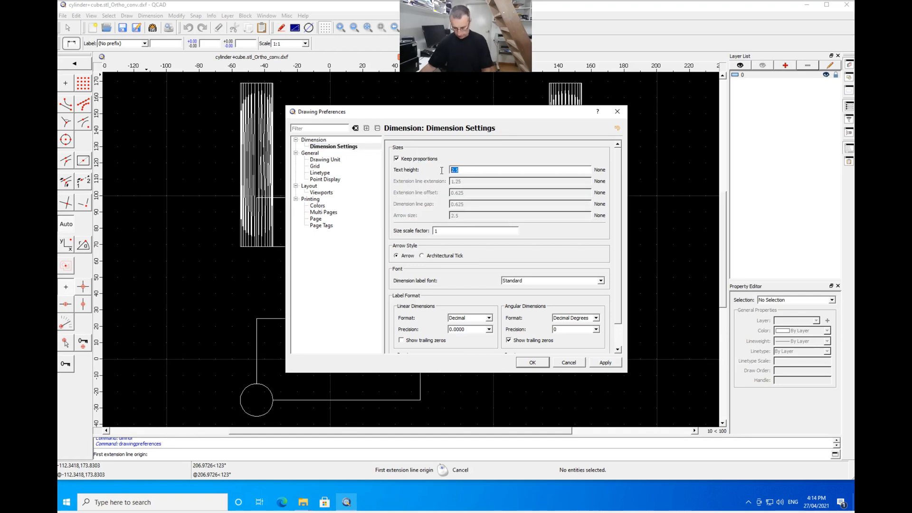
{"action": "type", "text": "6"}
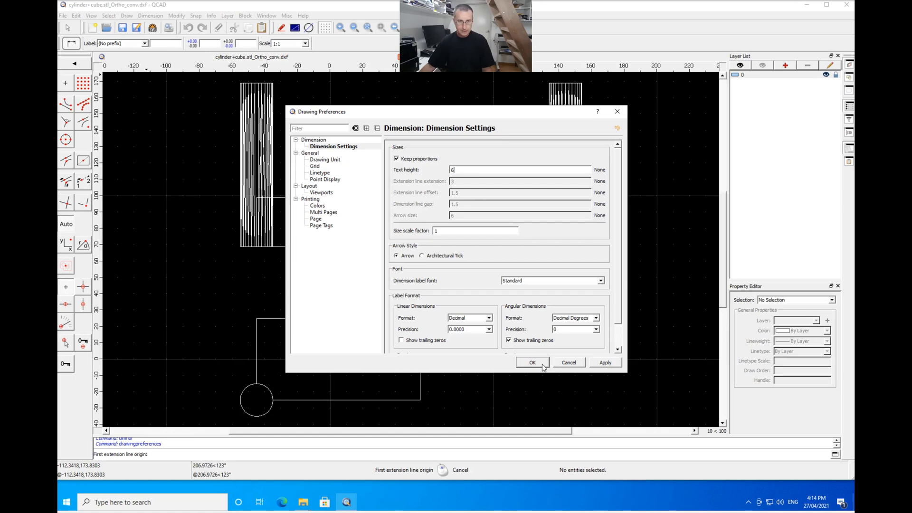
{"action": "left_click", "coordinate": [531, 363]}
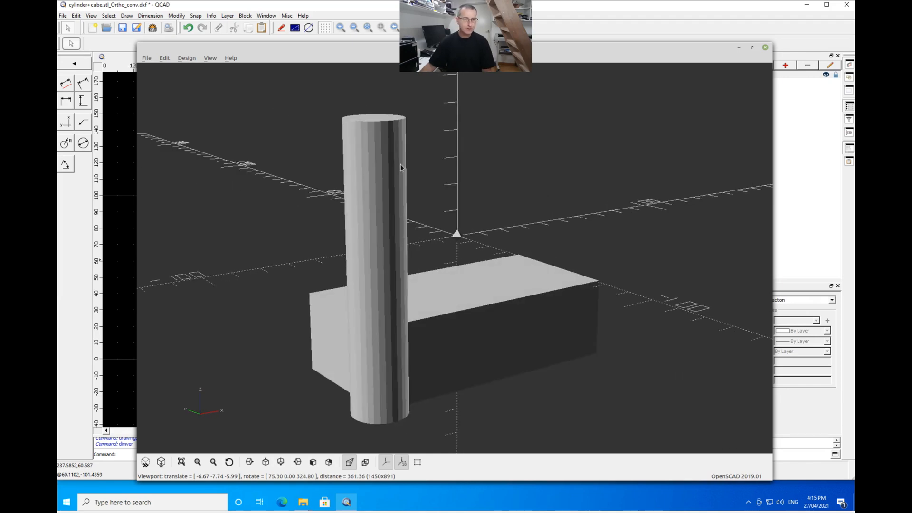
- Start closing the cylinder+cube model in OpenSCAD via File > Close
{"action": "left_click", "coordinate": [147, 57]}
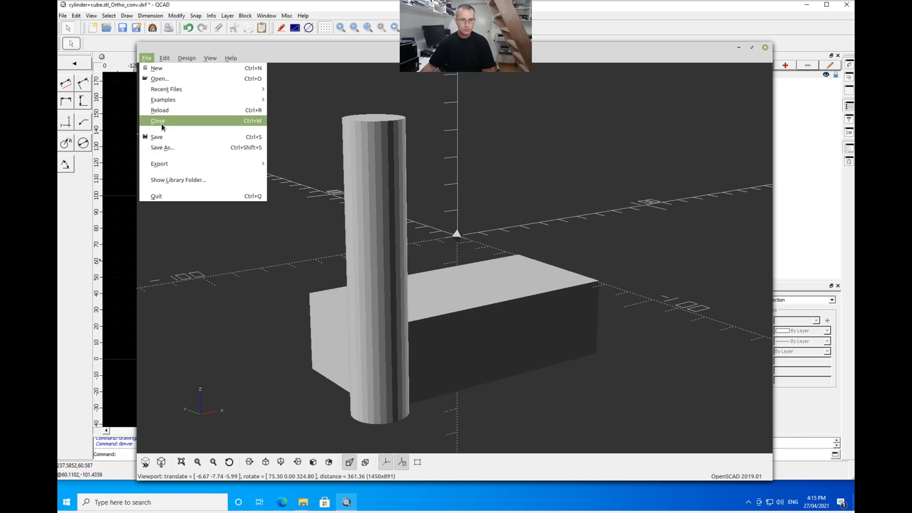
{"action": "mouse_move", "coordinate": [159, 163]}
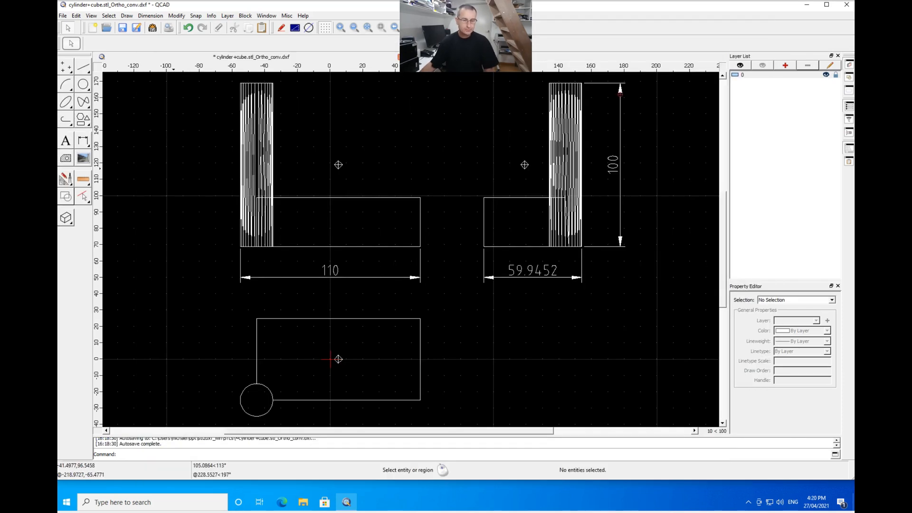
- Insert the cylinder+cube.png rendering as a bitmap into the QCAD drawing
{"action": "left_click", "coordinate": [82, 158]}
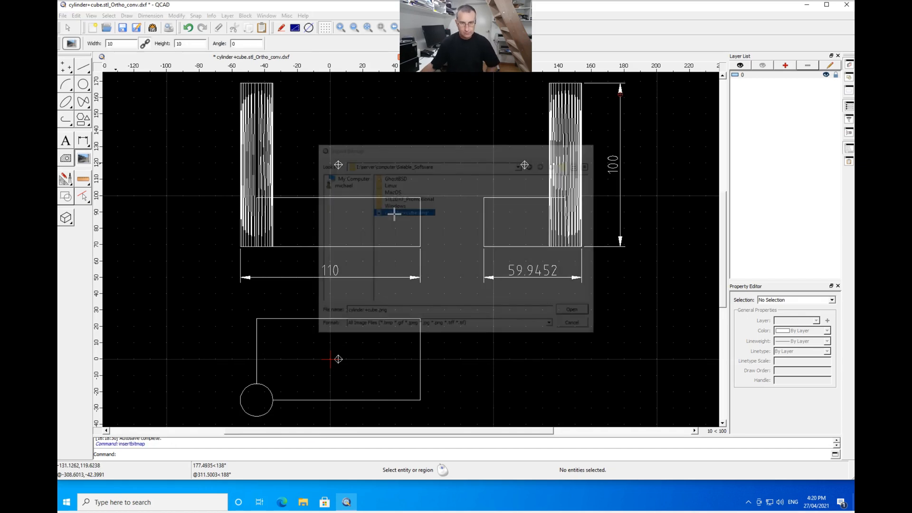
{"action": "left_click", "coordinate": [571, 309]}
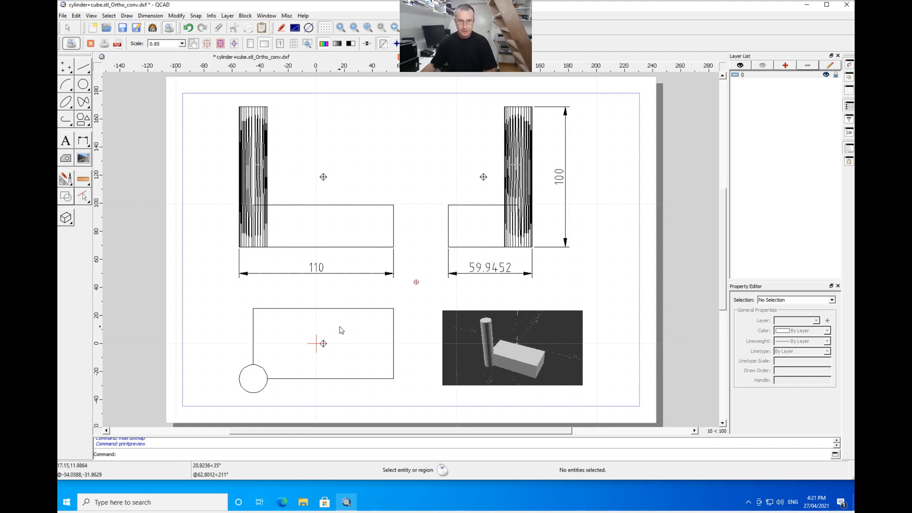
{"action": "mouse_move", "coordinate": [461, 244]}
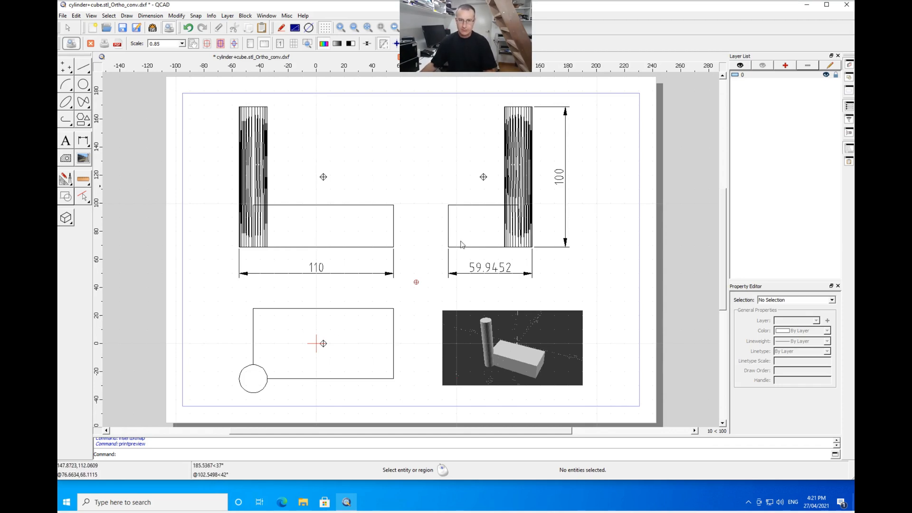
{"action": "mouse_move", "coordinate": [429, 229]}
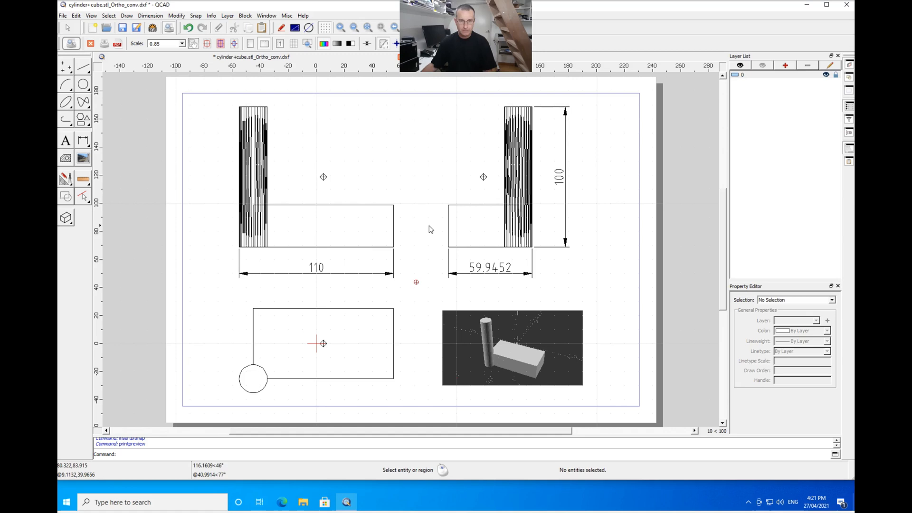
{"action": "mouse_move", "coordinate": [436, 205]}
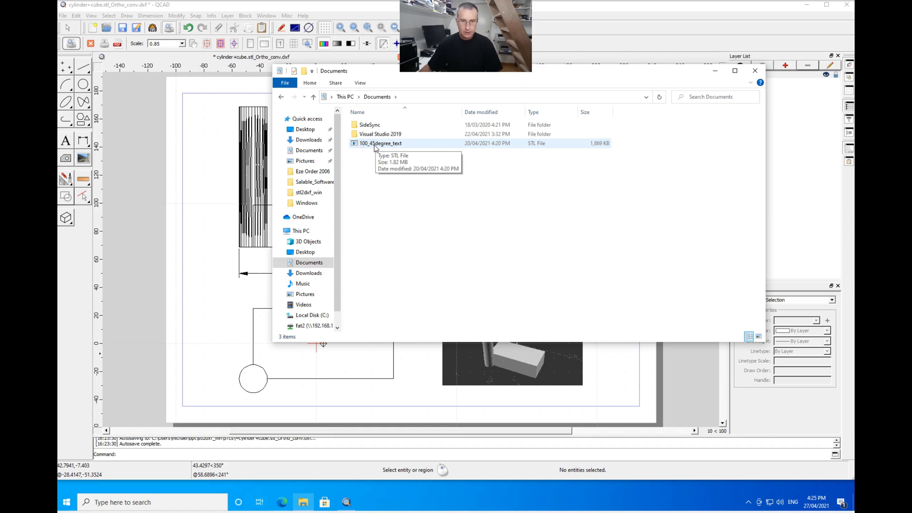
- Open the 100_45degree_text STL to start its conversion into an orthographic DXF
{"action": "left_click", "coordinate": [380, 143]}
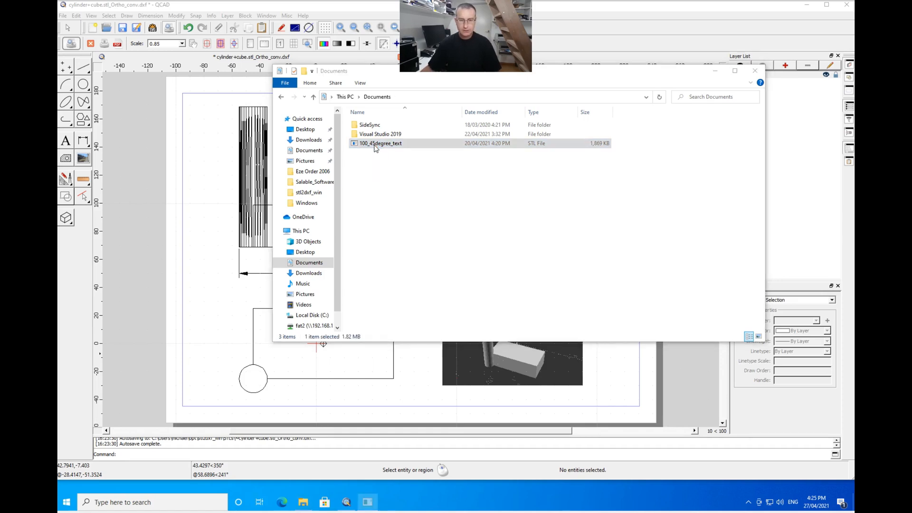
{"action": "double_click", "coordinate": [380, 143]}
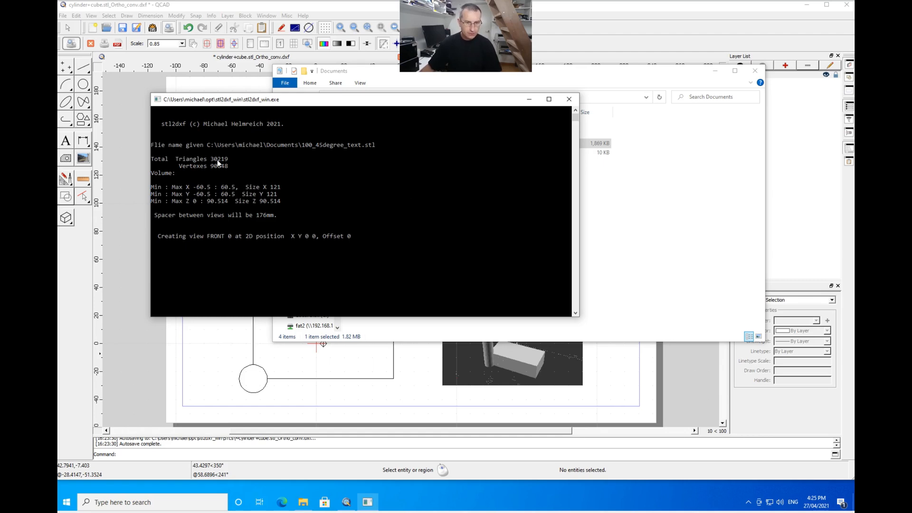
{"action": "mouse_move", "coordinate": [227, 171]}
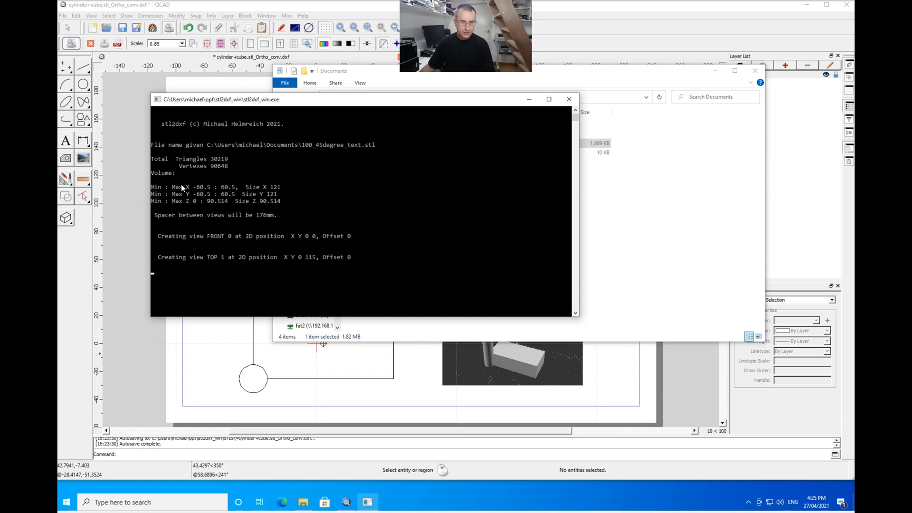
{"action": "mouse_move", "coordinate": [350, 245]}
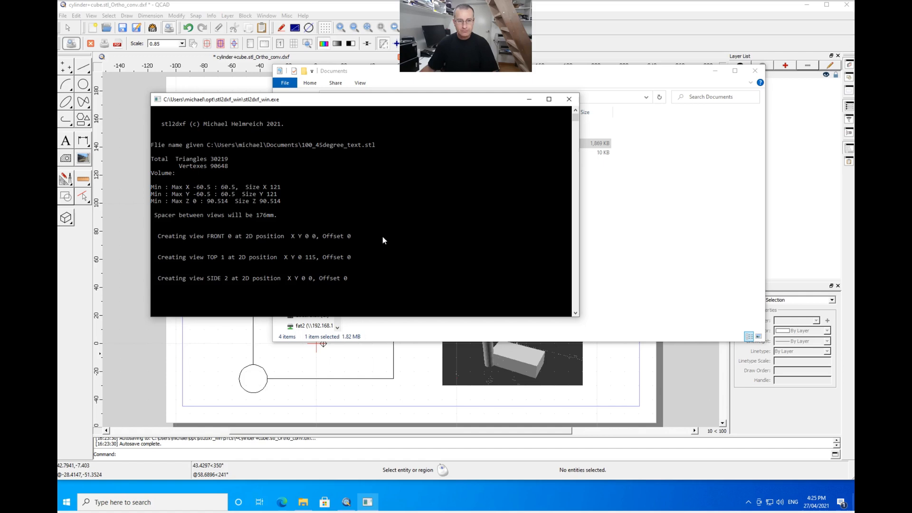
{"action": "mouse_move", "coordinate": [289, 275]}
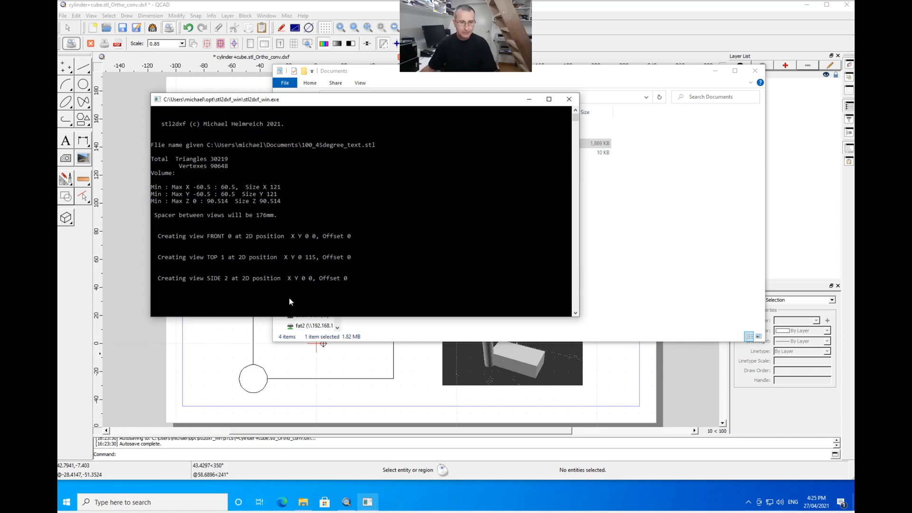
{"action": "mouse_move", "coordinate": [269, 186]}
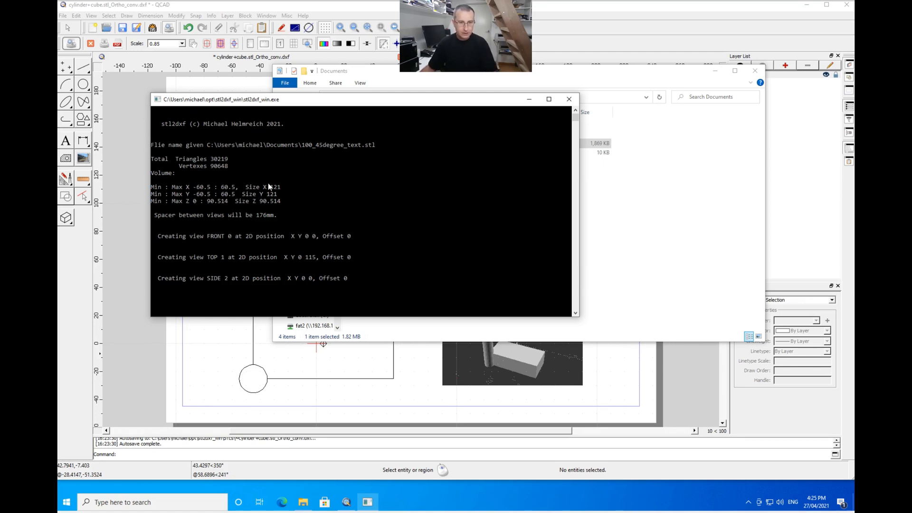
{"action": "mouse_move", "coordinate": [241, 200]}
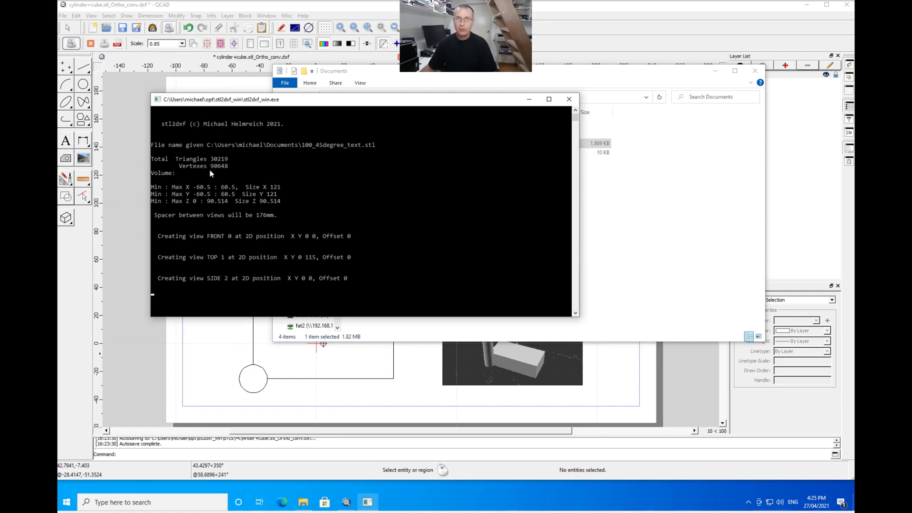
{"action": "mouse_move", "coordinate": [222, 171]}
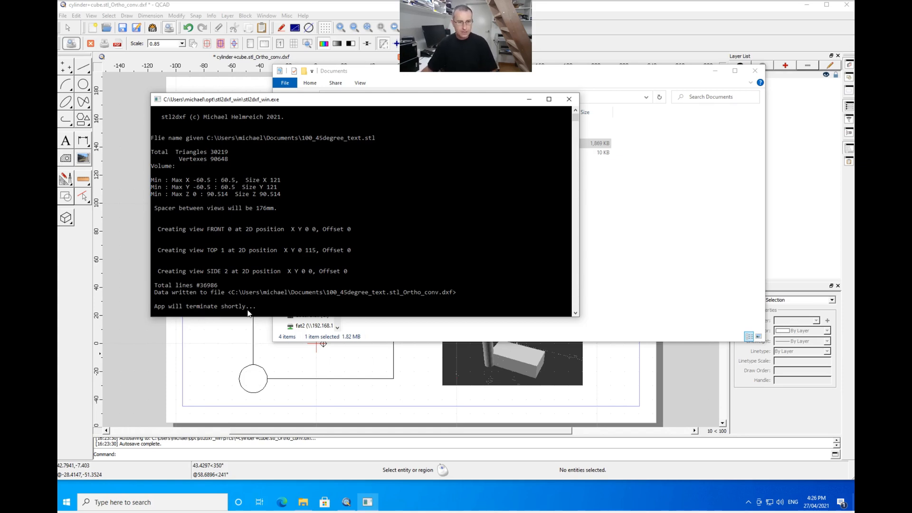
{"action": "mouse_move", "coordinate": [199, 289]}
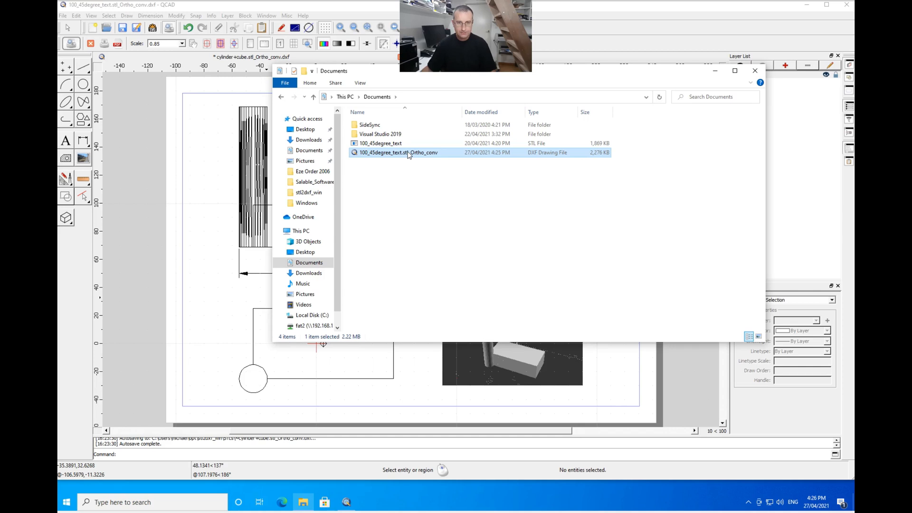
- Open 100_45degree_text.stl_Ortho_conv.dxf from File Explorer, showing the duct adapter's three wireframe views
{"action": "double_click", "coordinate": [398, 152]}
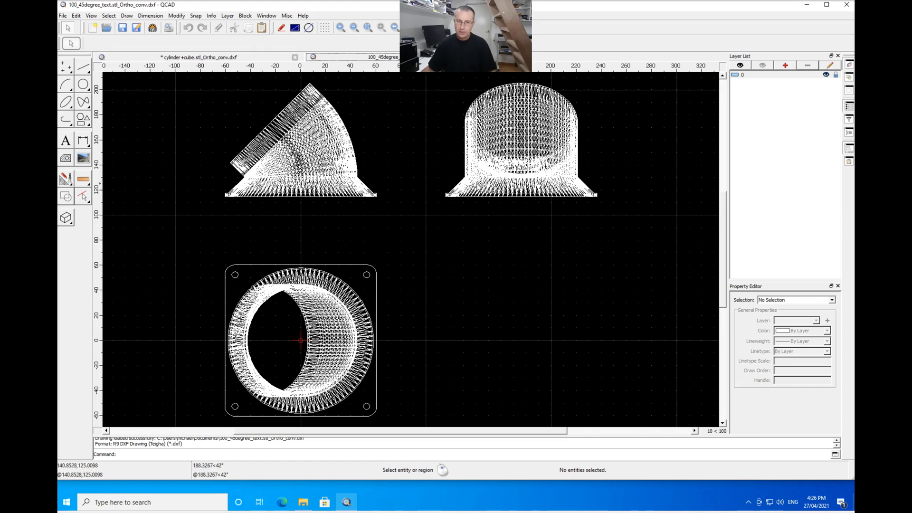
{"action": "mouse_move", "coordinate": [460, 206]}
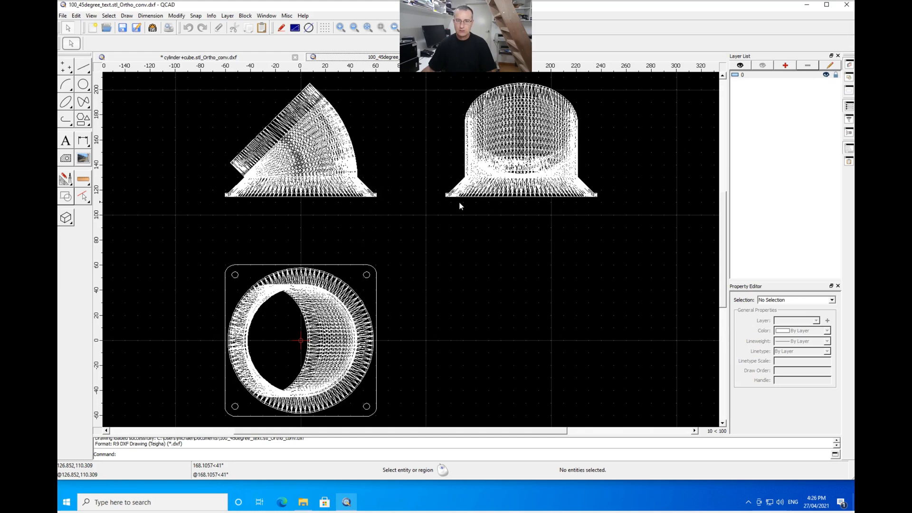
{"action": "mouse_move", "coordinate": [473, 239]}
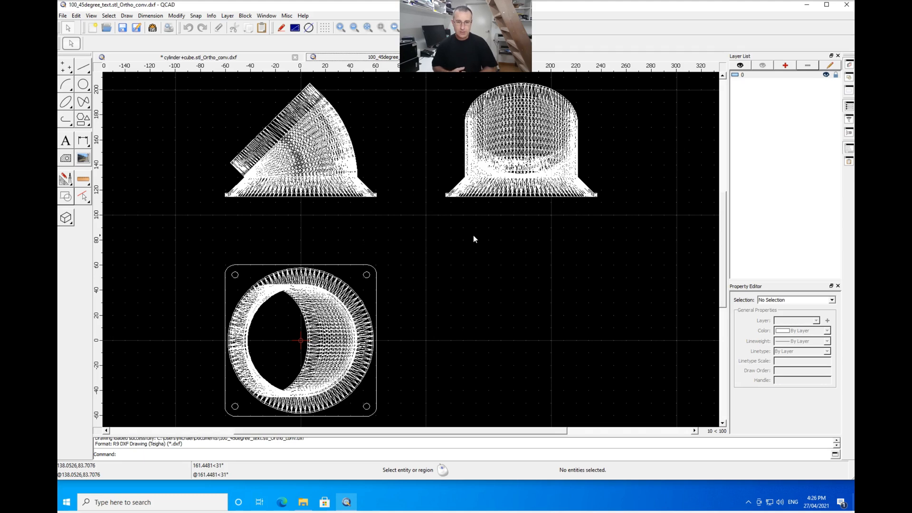
{"action": "key", "text": "ctrl+a"}
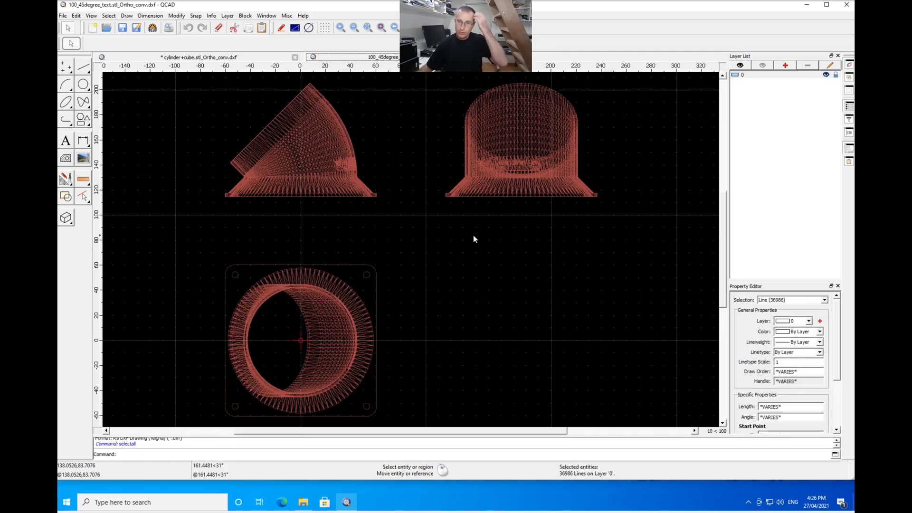
{"action": "mouse_move", "coordinate": [766, 318]}
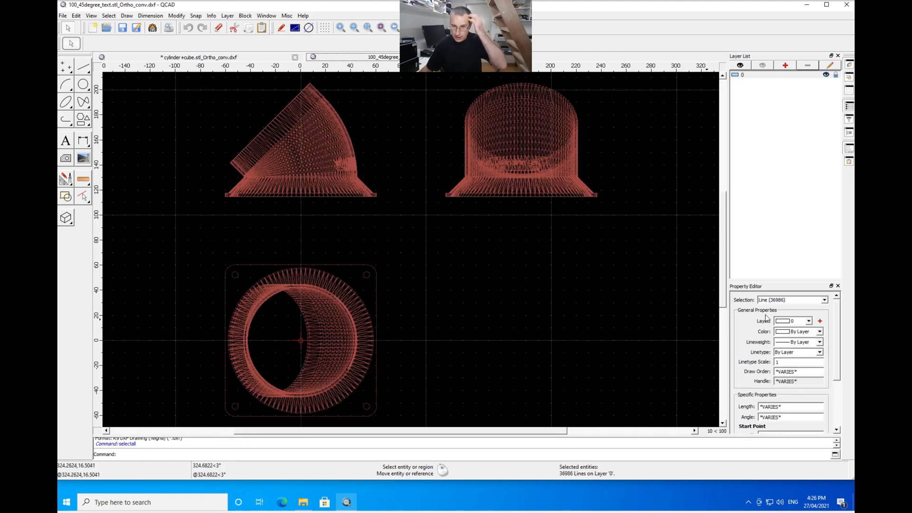
{"action": "mouse_move", "coordinate": [324, 204]}
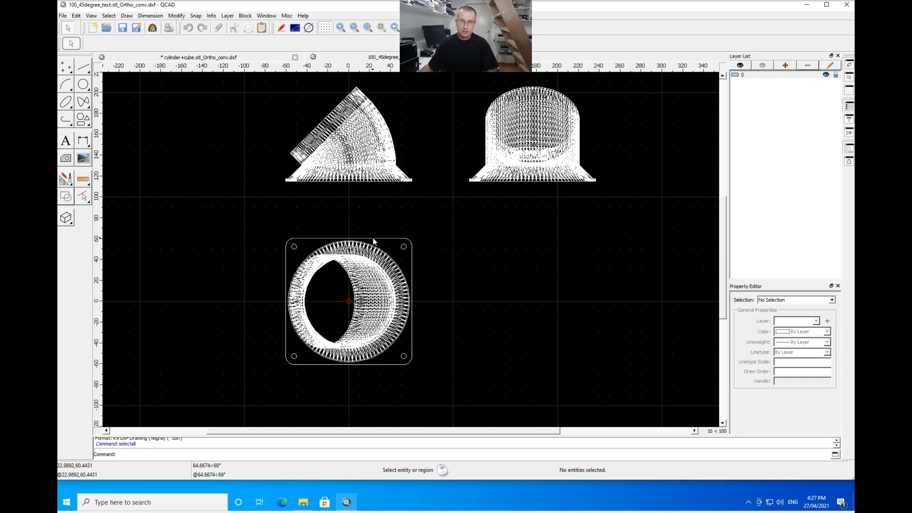
{"action": "mouse_move", "coordinate": [445, 129]}
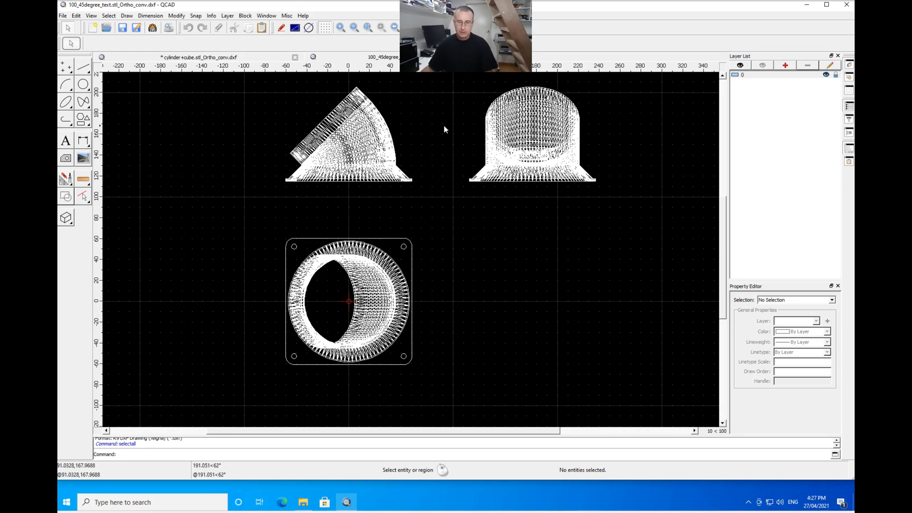
{"action": "mouse_move", "coordinate": [477, 204]}
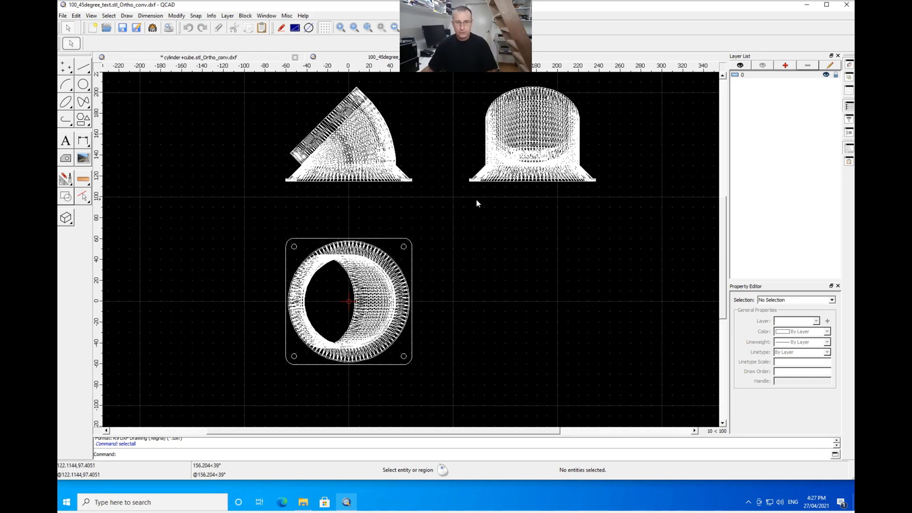
{"action": "mouse_move", "coordinate": [571, 197]}
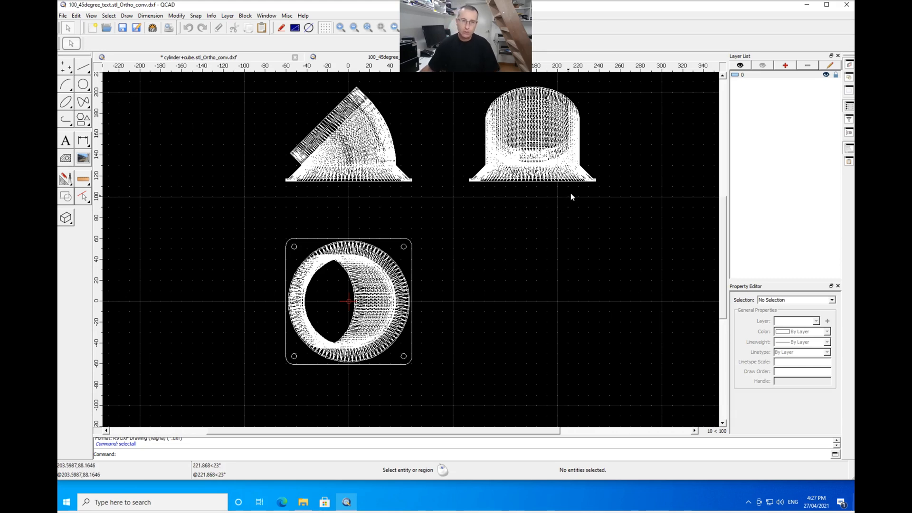
{"action": "mouse_move", "coordinate": [482, 317]}
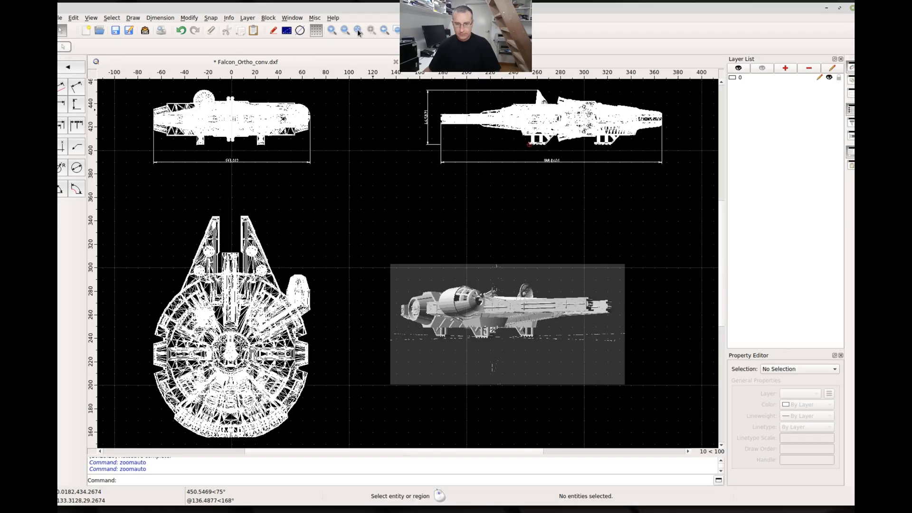
{"action": "mouse_move", "coordinate": [490, 212]}
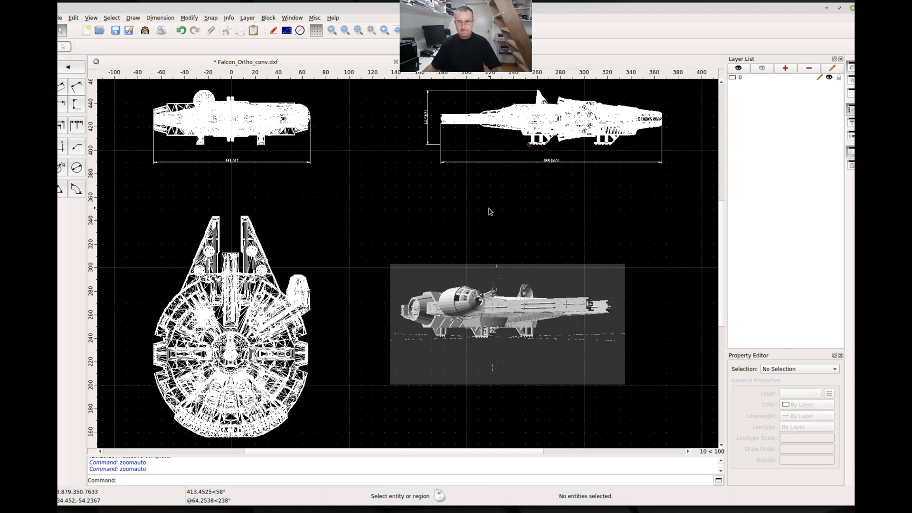
{"action": "mouse_move", "coordinate": [510, 195]}
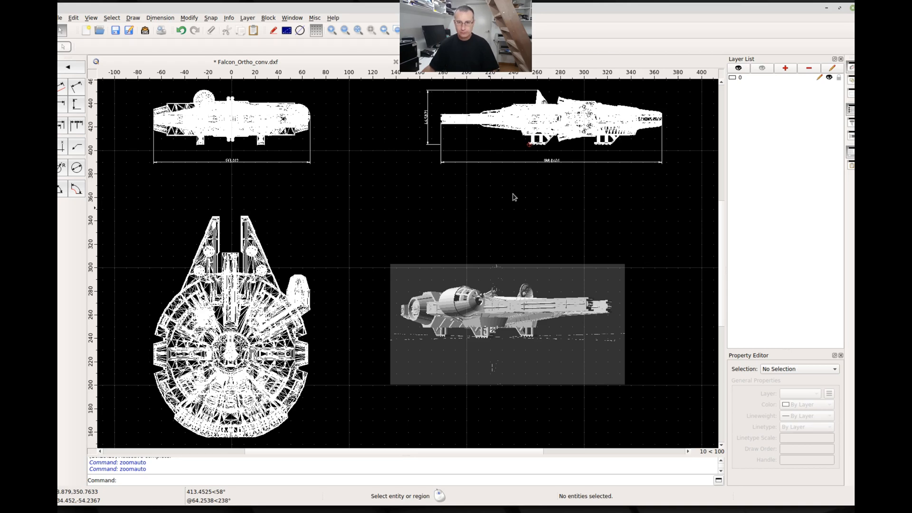
{"action": "mouse_move", "coordinate": [809, 247]}
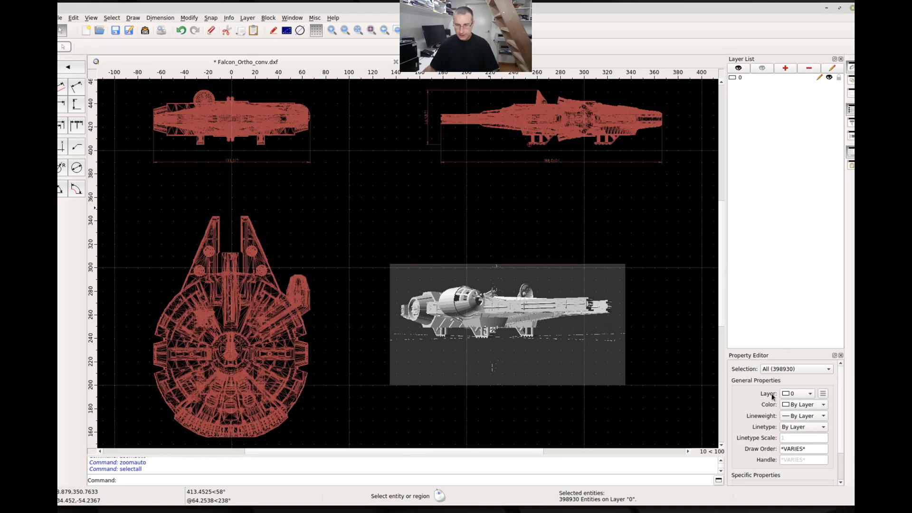
{"action": "mouse_move", "coordinate": [783, 375]}
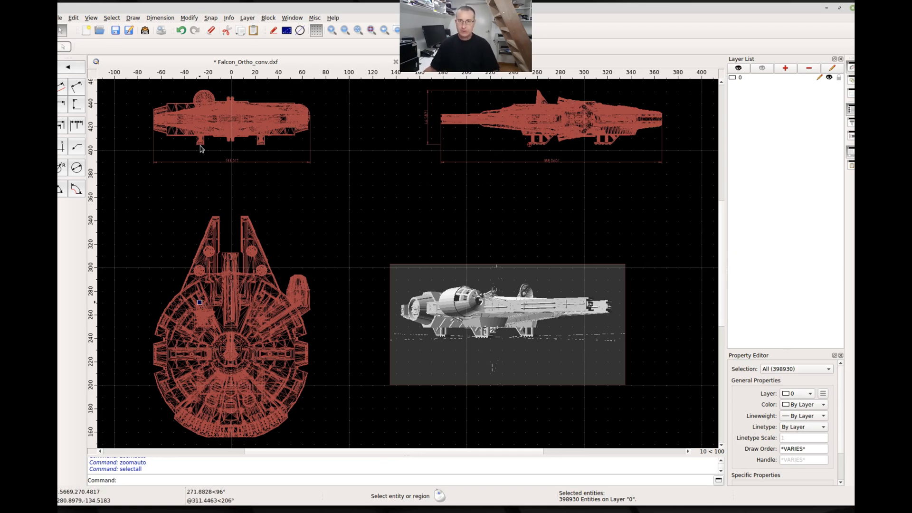
{"action": "mouse_move", "coordinate": [687, 181]}
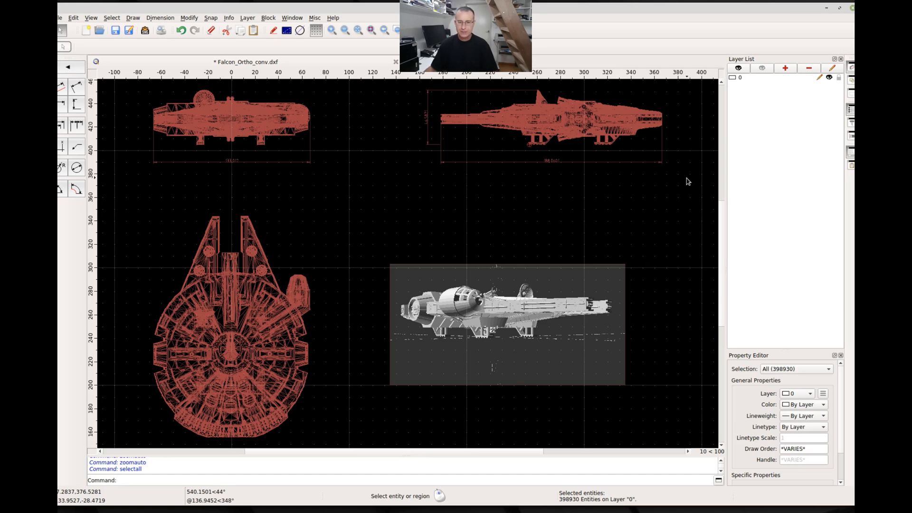
{"action": "mouse_move", "coordinate": [680, 199]}
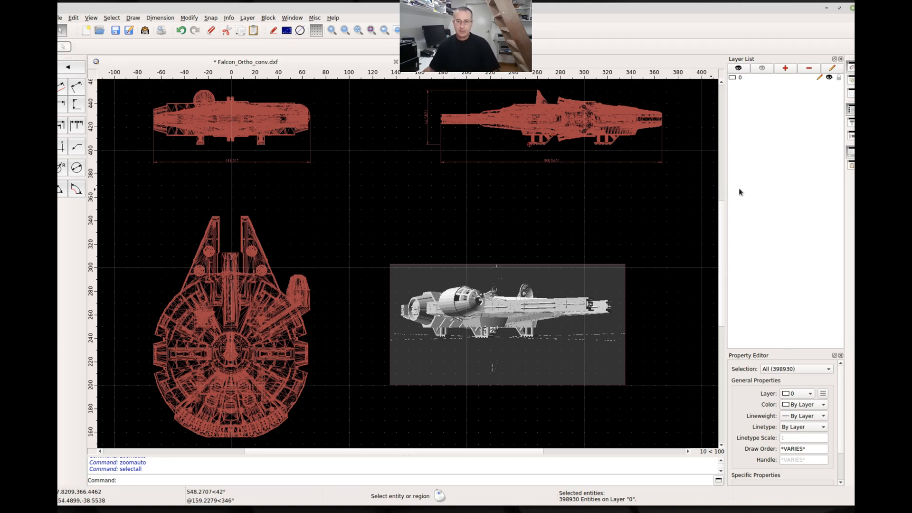
{"action": "mouse_move", "coordinate": [702, 192]}
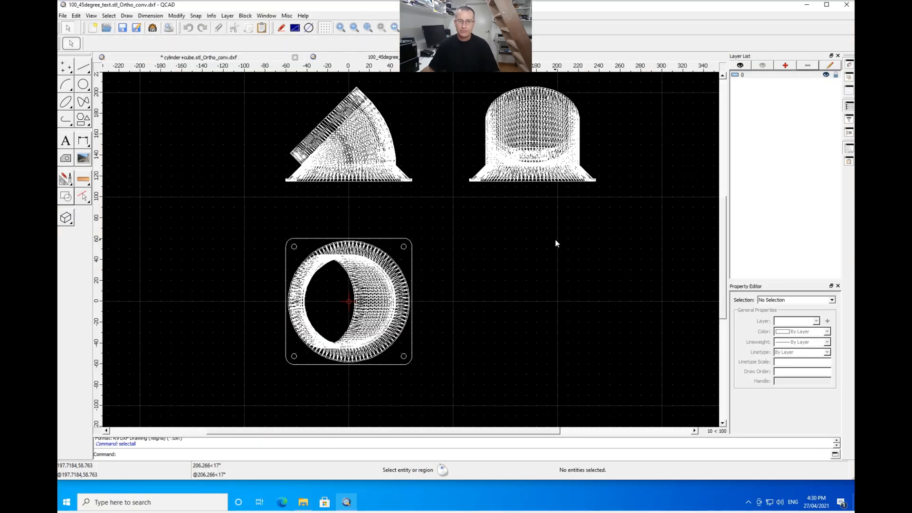
{"action": "mouse_move", "coordinate": [567, 284]}
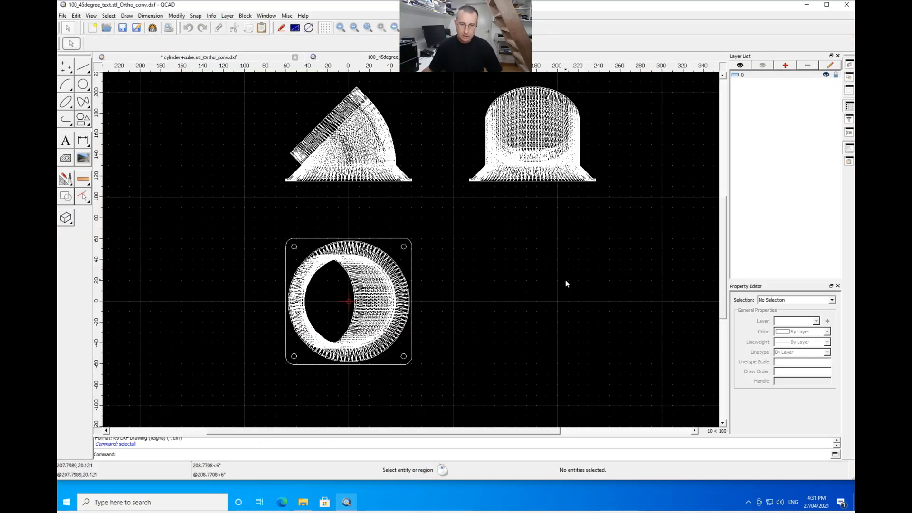
{"action": "mouse_move", "coordinate": [456, 252]}
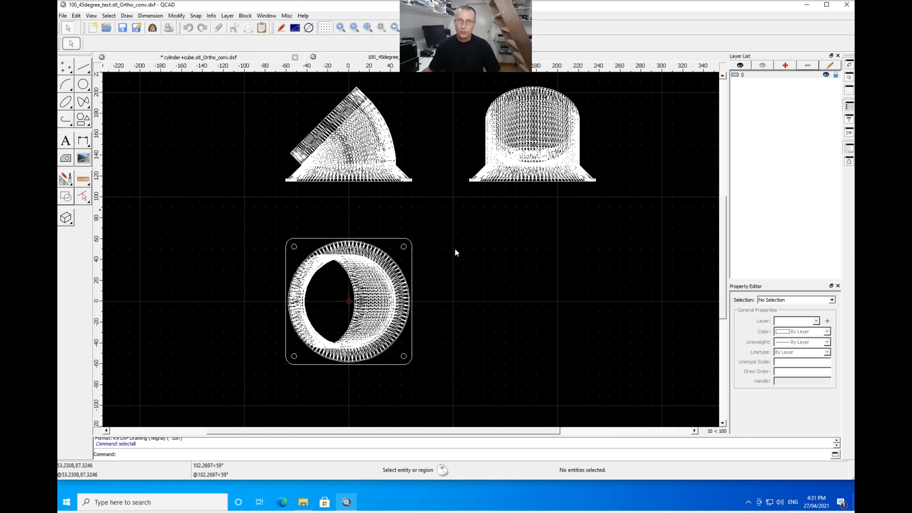
{"action": "mouse_move", "coordinate": [518, 236]}
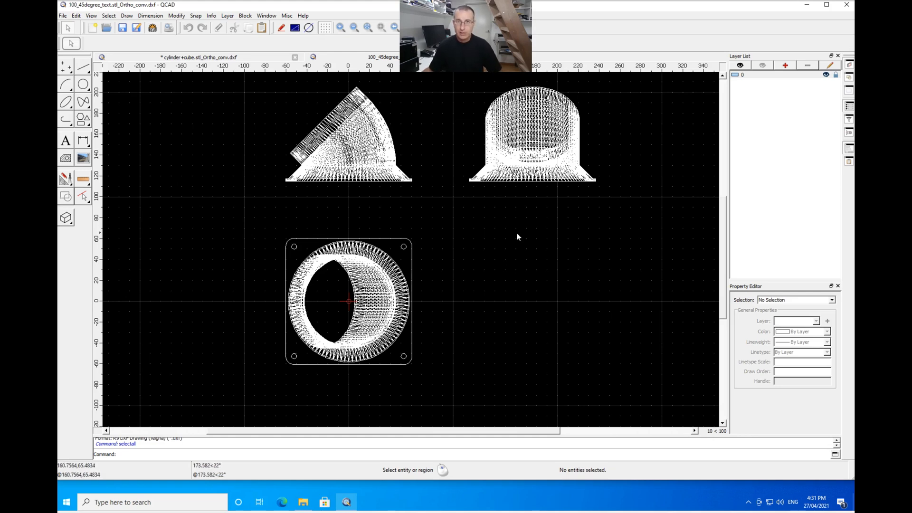
{"action": "mouse_move", "coordinate": [526, 246]}
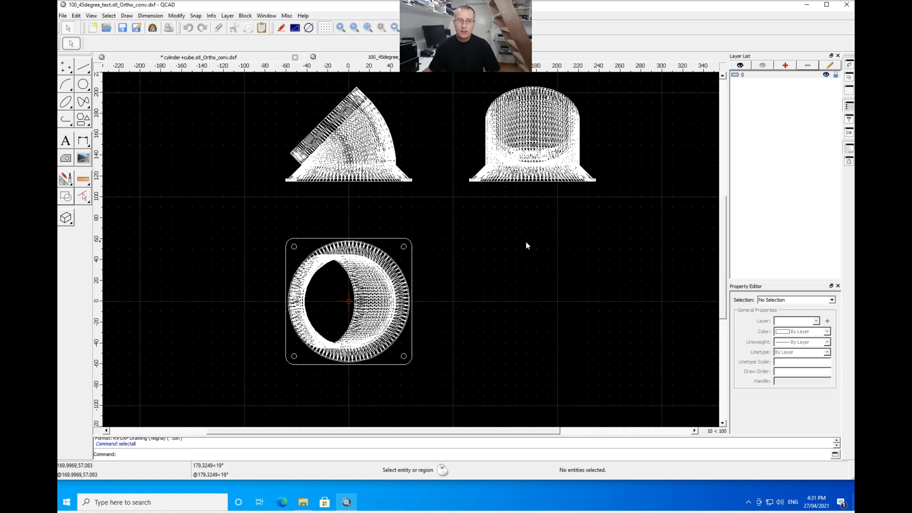
{"action": "mouse_move", "coordinate": [529, 242]}
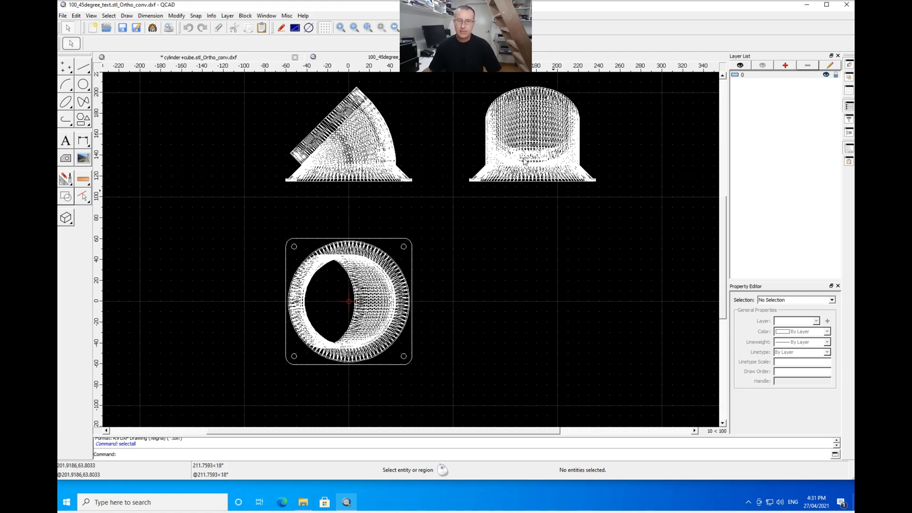
{"action": "mouse_move", "coordinate": [515, 235]}
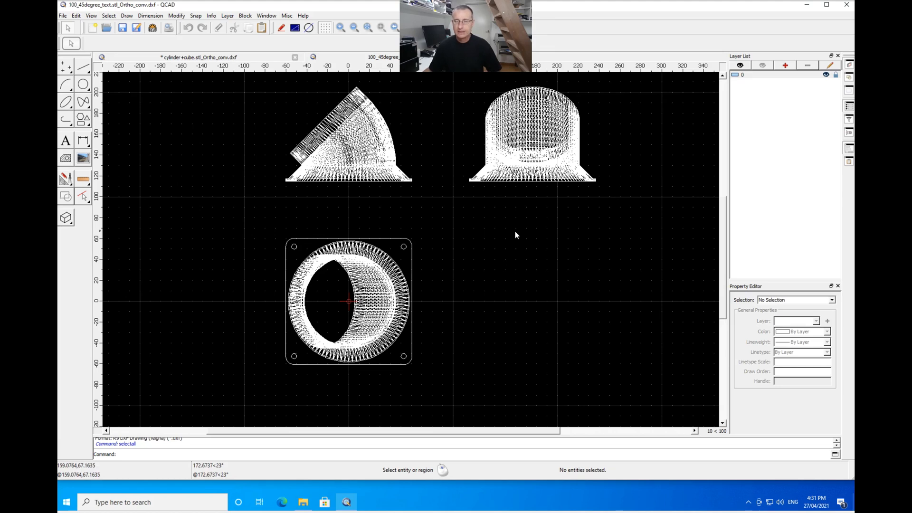
{"action": "mouse_move", "coordinate": [540, 259]}
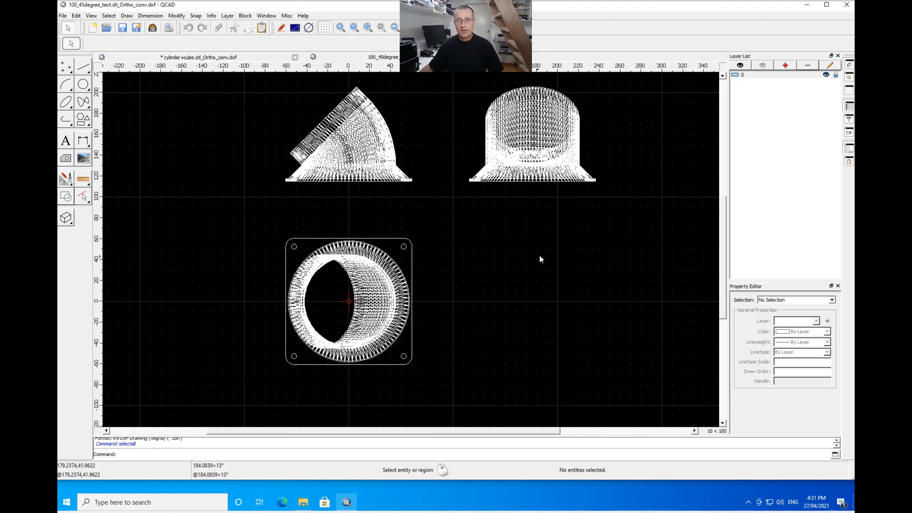